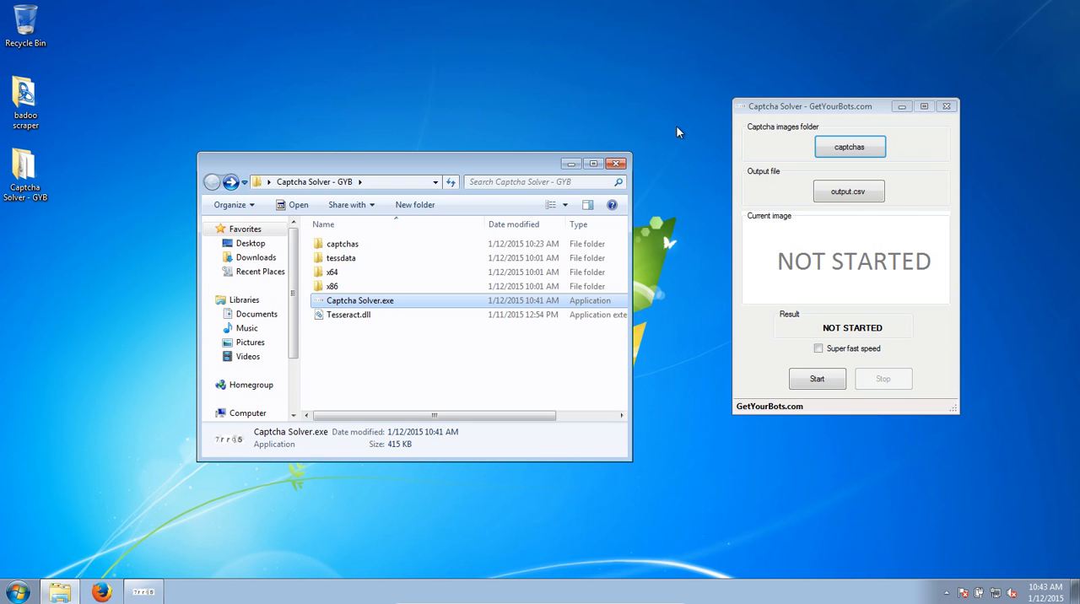
{"action": "mouse_move", "coordinate": [698, 137]}
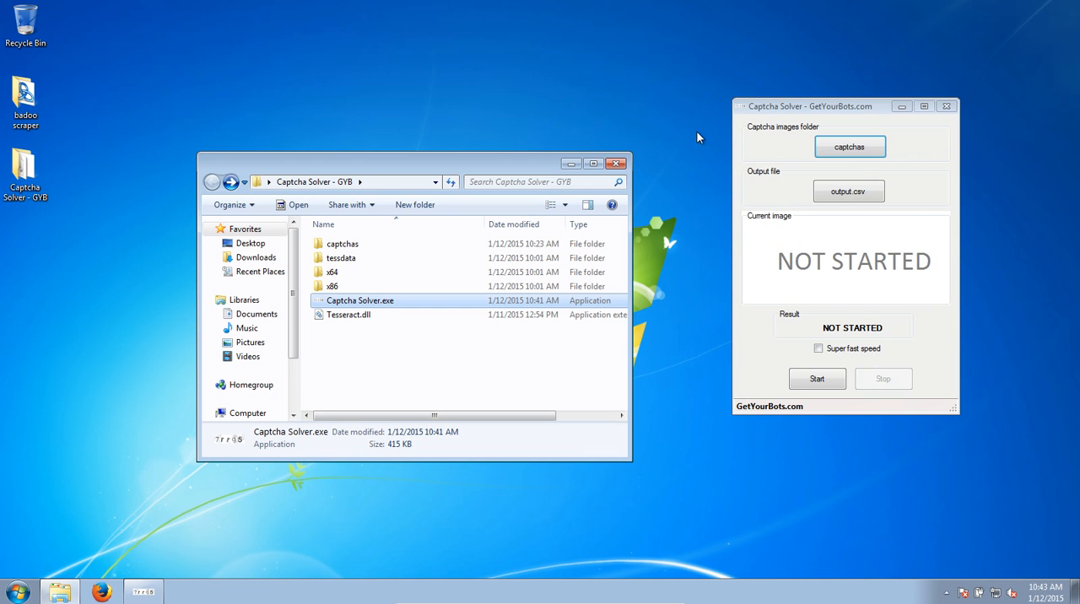
{"action": "mouse_move", "coordinate": [791, 108]}
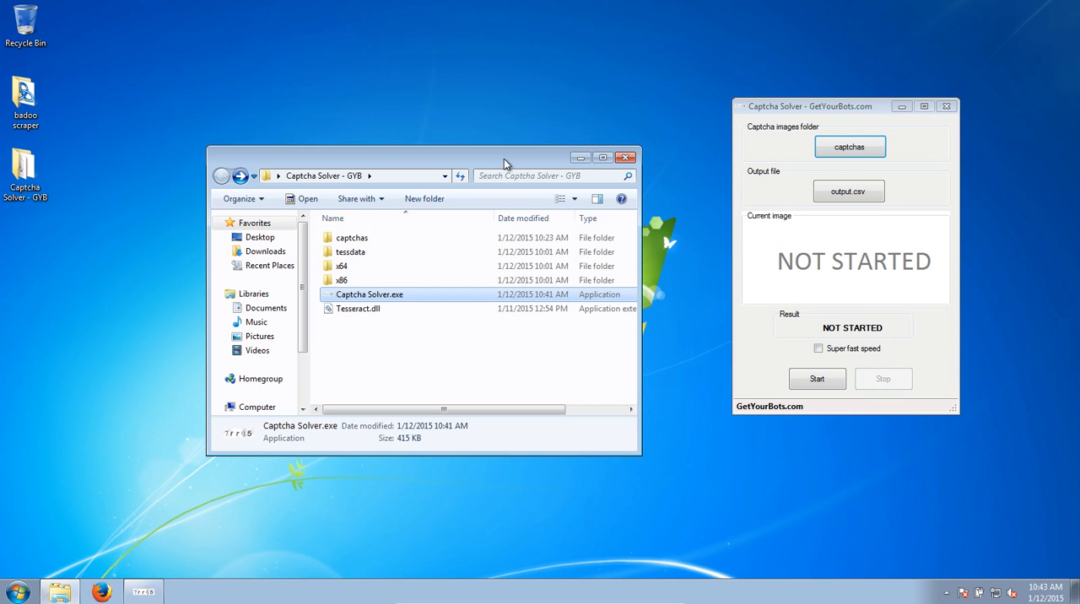
Move the solver lower and browse the captchas and tessdata folders in Explorer
{"action": "left_click_drag", "start_coordinate": [808, 106], "coordinate": [797, 128]}
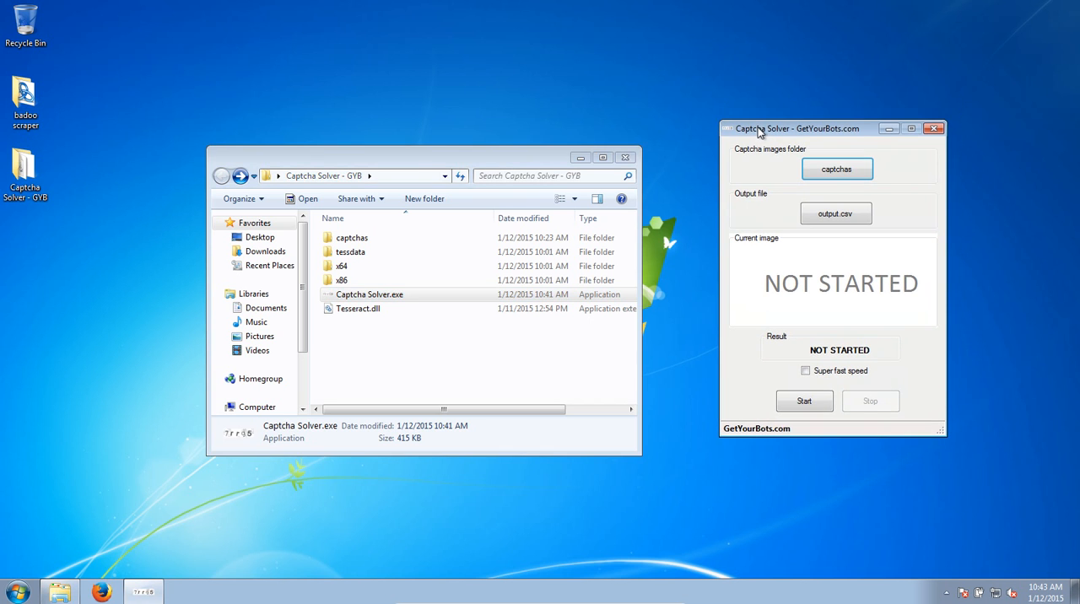
{"action": "mouse_move", "coordinate": [712, 202]}
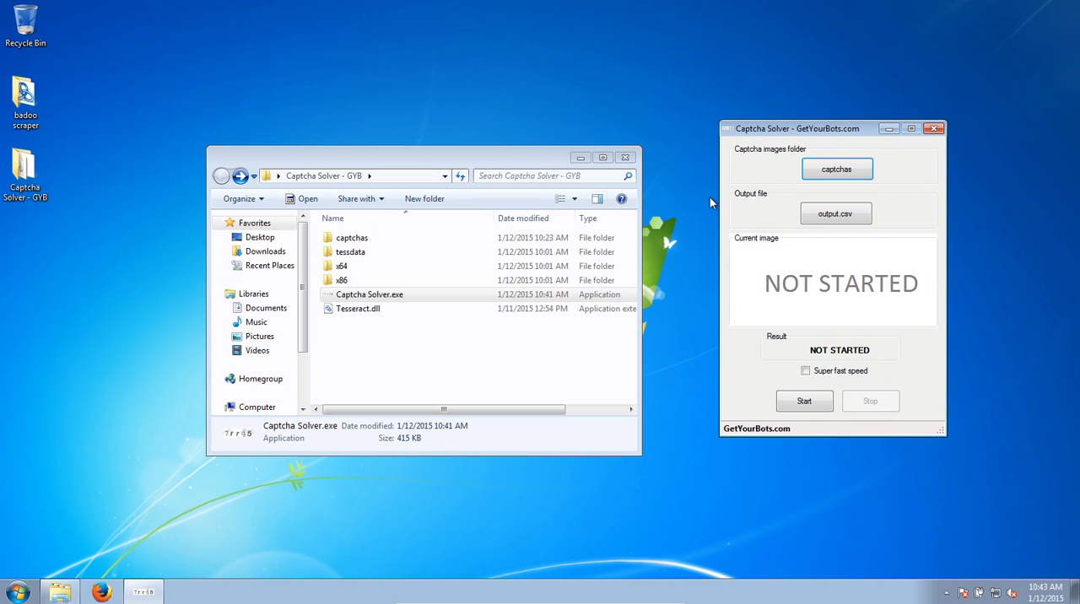
{"action": "double_click", "coordinate": [351, 237]}
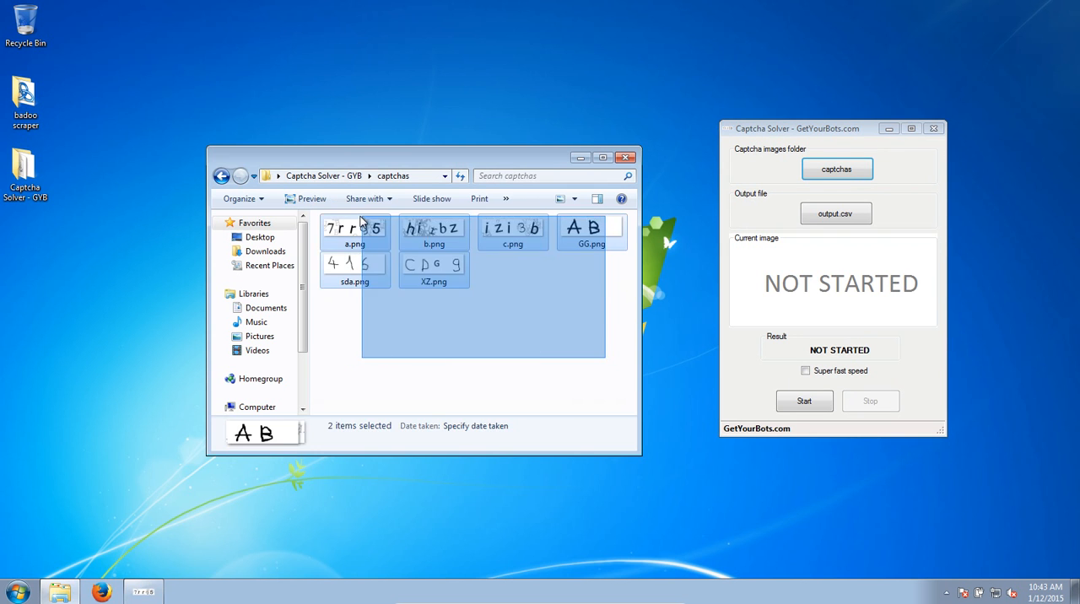
{"action": "left_click", "coordinate": [221, 175]}
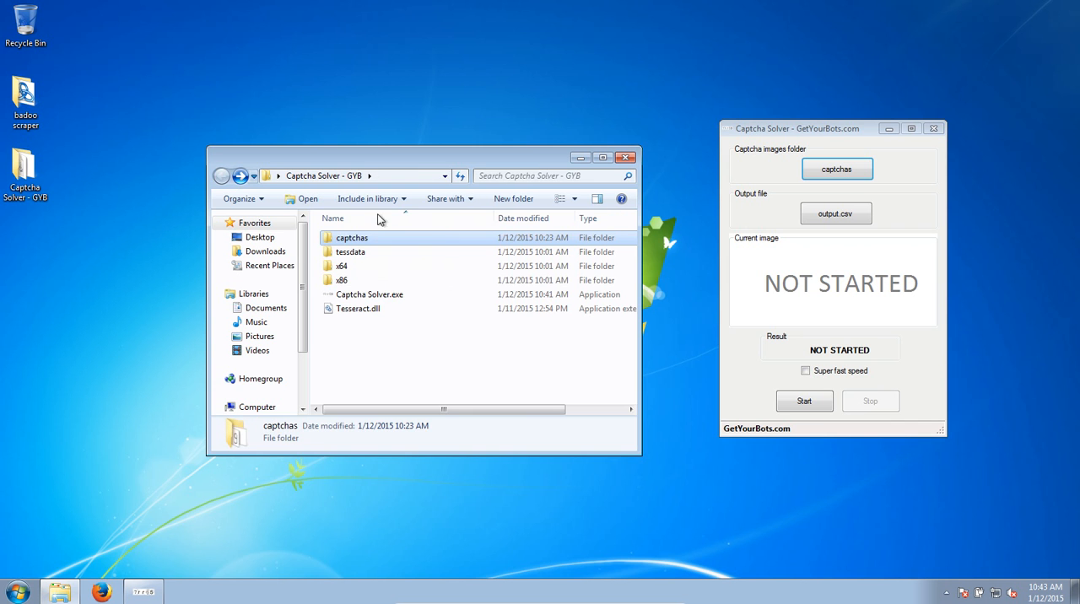
{"action": "mouse_move", "coordinate": [768, 214]}
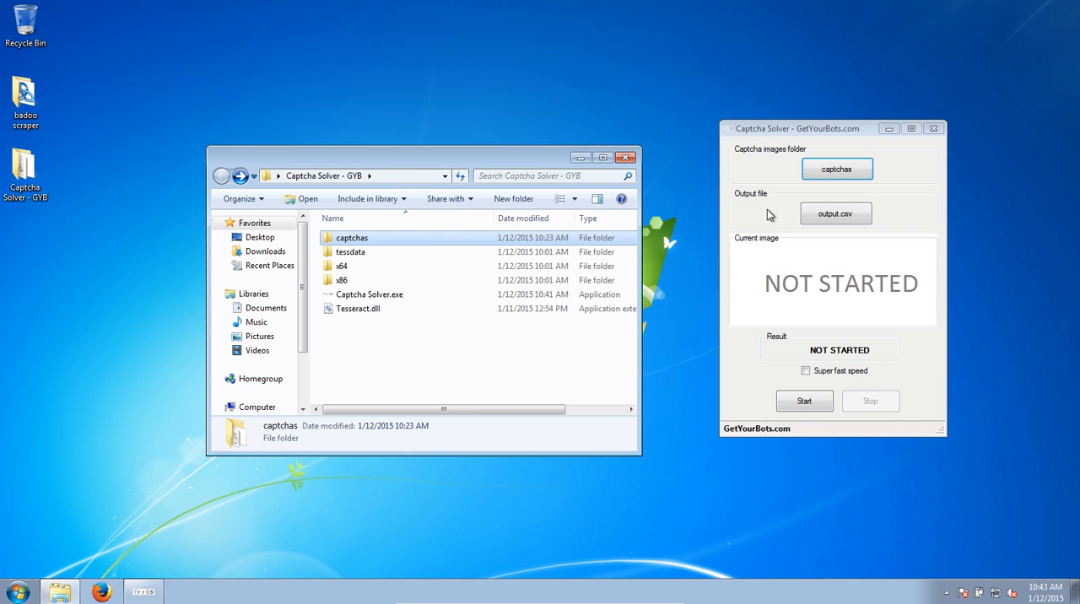
{"action": "double_click", "coordinate": [352, 237]}
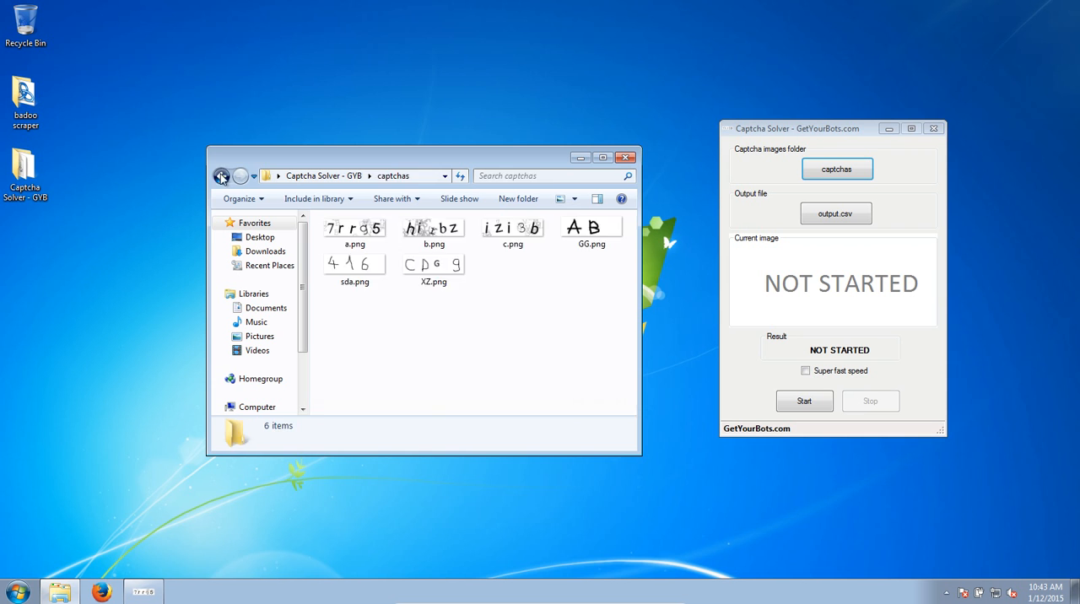
{"action": "left_click", "coordinate": [222, 176]}
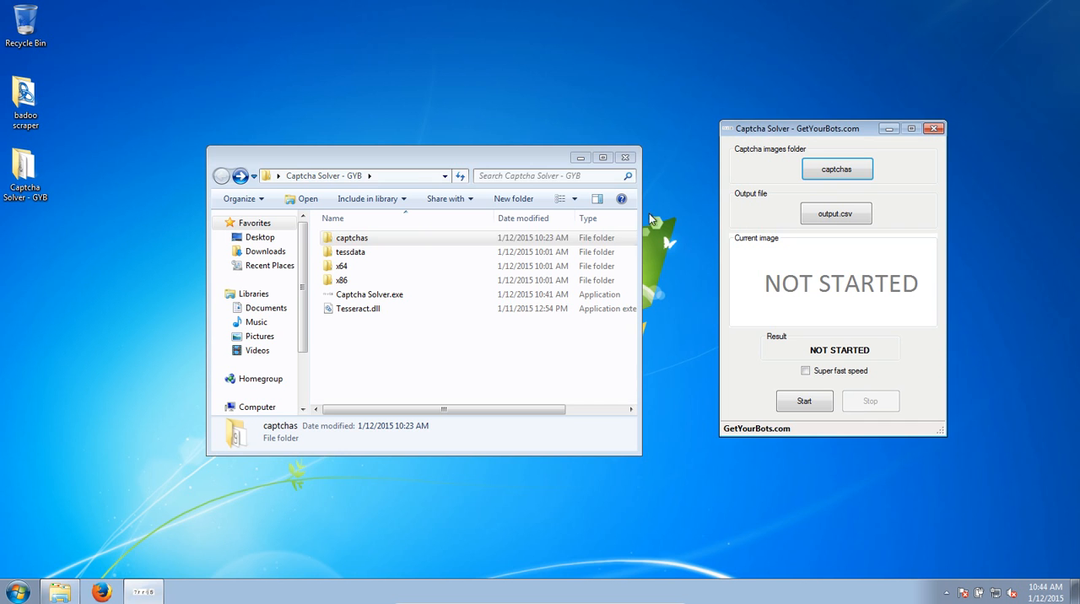
{"action": "left_click", "coordinate": [353, 237]}
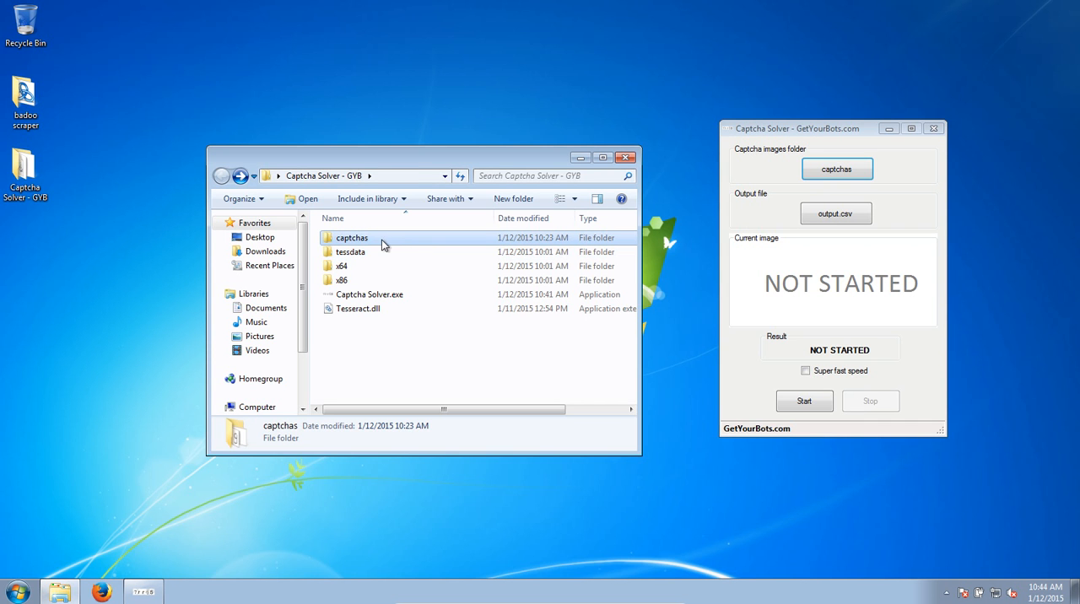
{"action": "mouse_move", "coordinate": [386, 241]}
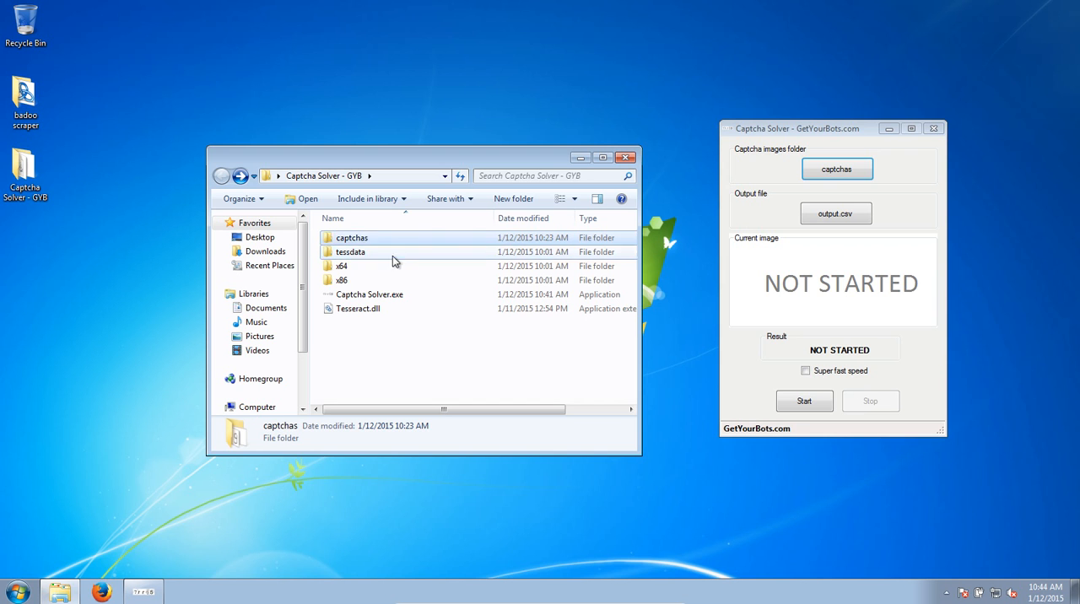
{"action": "left_click", "coordinate": [349, 252]}
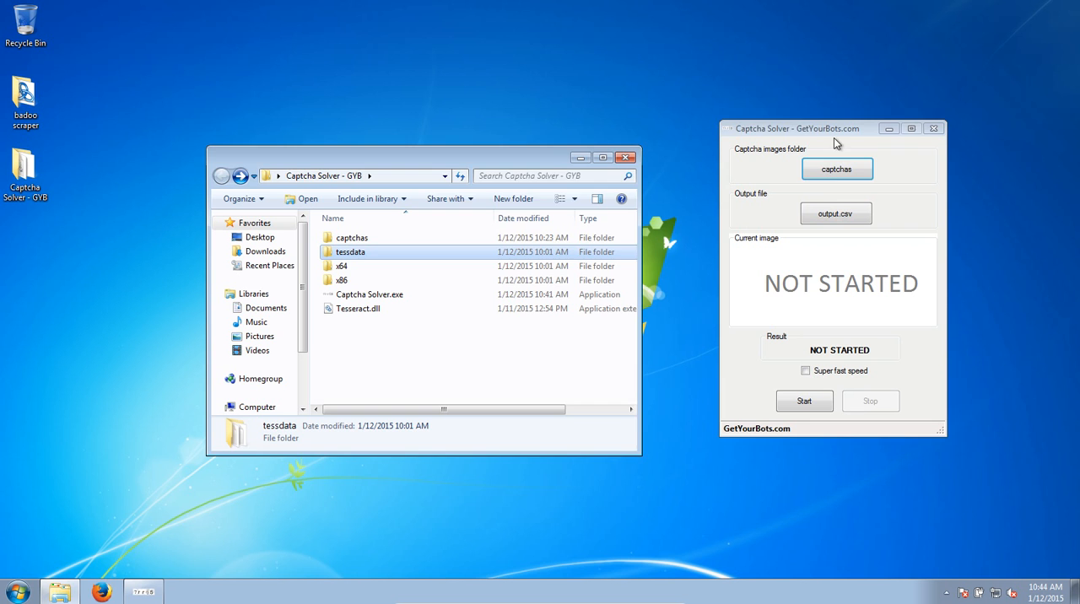
Select the captchas input folder and save results as output_video in the program folder
{"action": "left_click", "coordinate": [836, 168]}
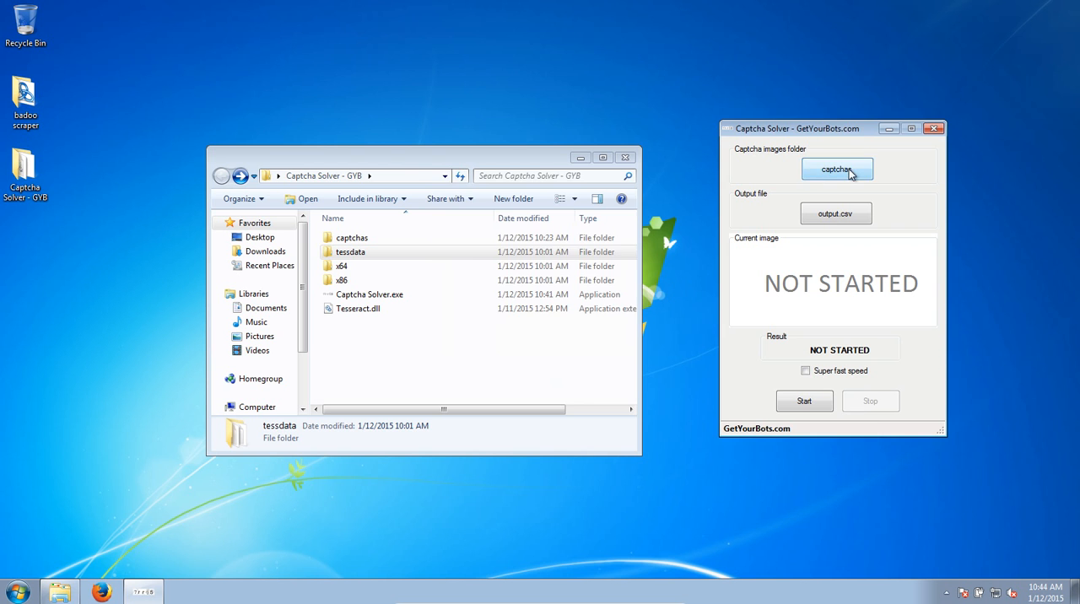
{"action": "left_click", "coordinate": [836, 169]}
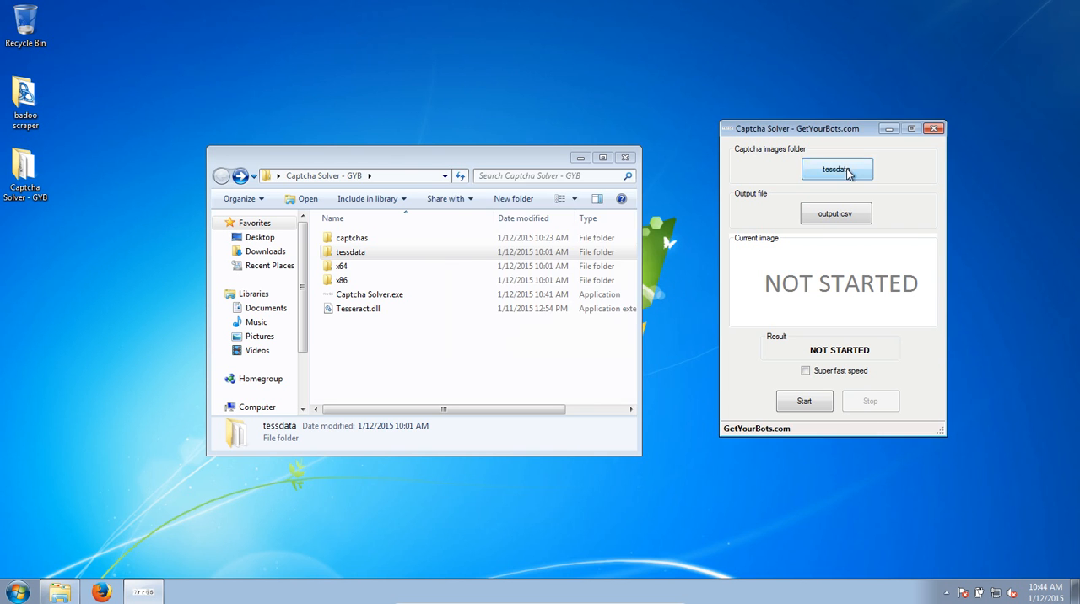
{"action": "left_click", "coordinate": [836, 169]}
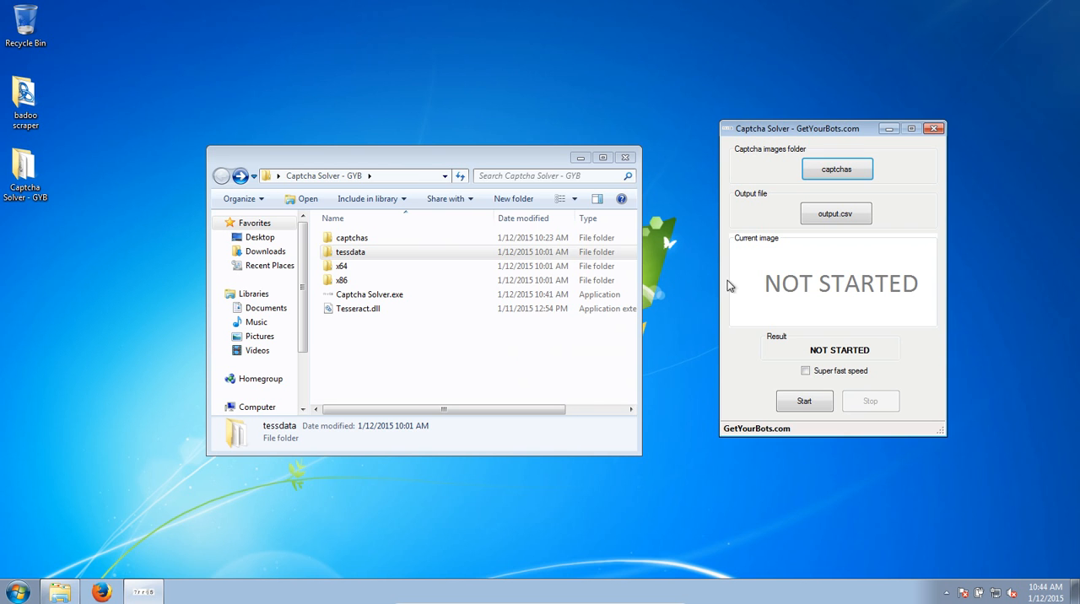
{"action": "left_click", "coordinate": [836, 213]}
{"action": "type", "text": "output_video"}
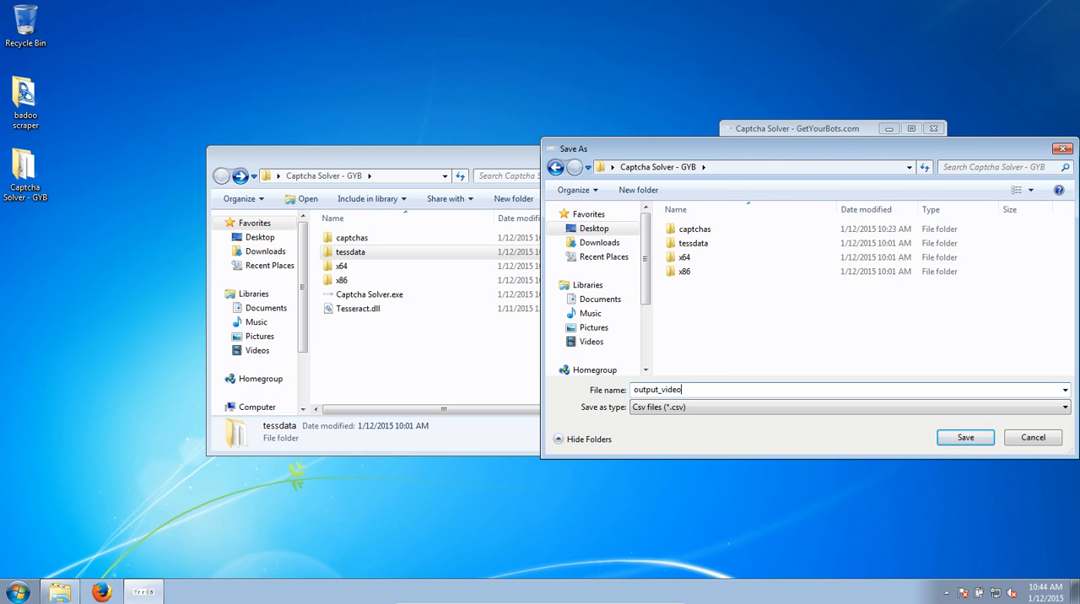
{"action": "left_click", "coordinate": [964, 437]}
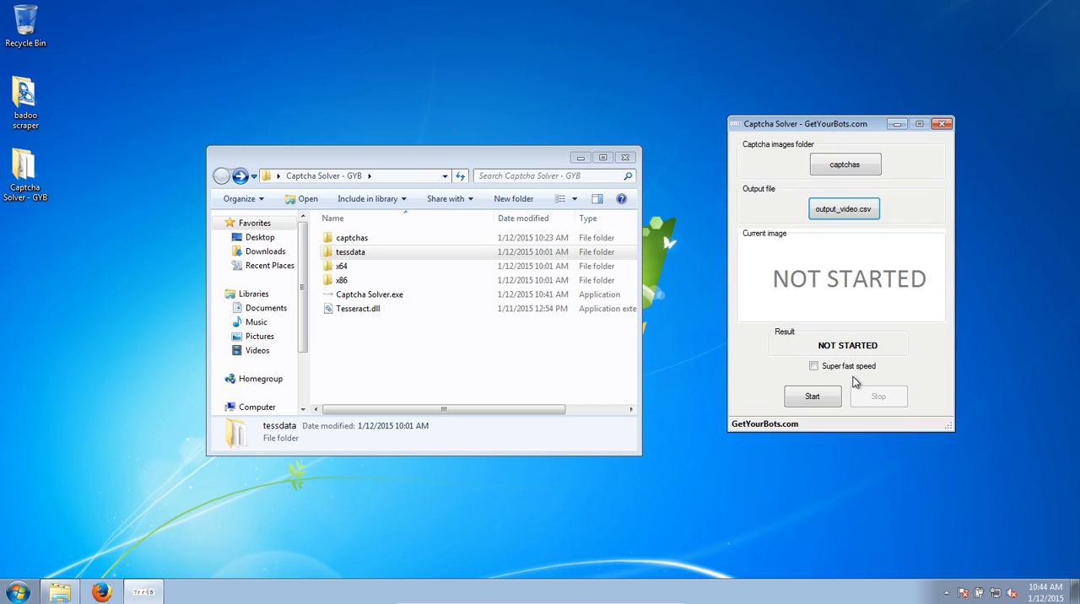
Toggle Super fast speed on and off, run solving to Done!, then select output_video.csv
{"action": "left_click", "coordinate": [813, 365]}
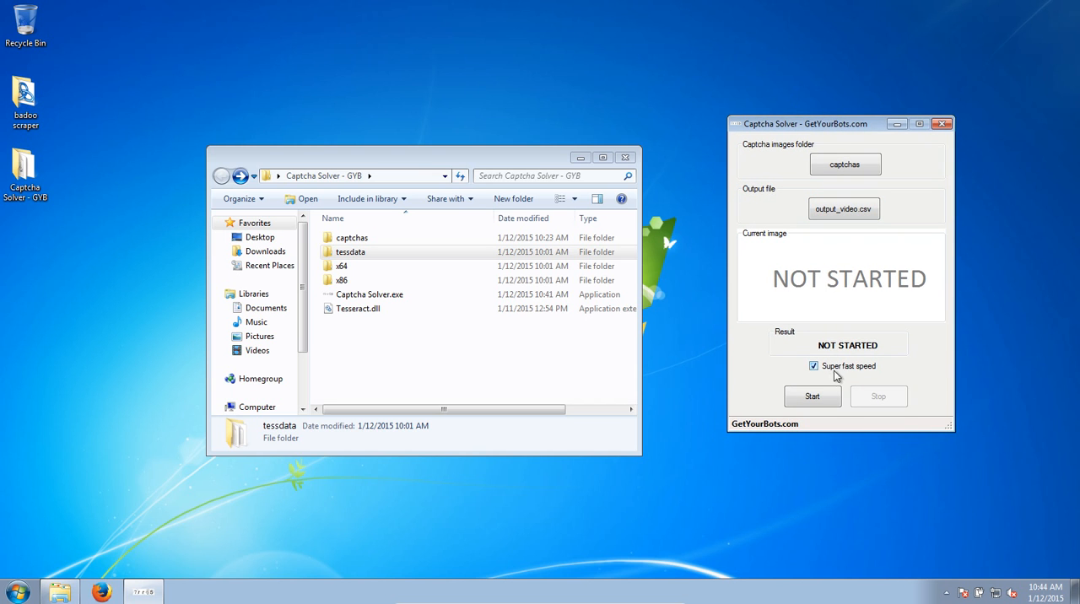
{"action": "left_click", "coordinate": [813, 365]}
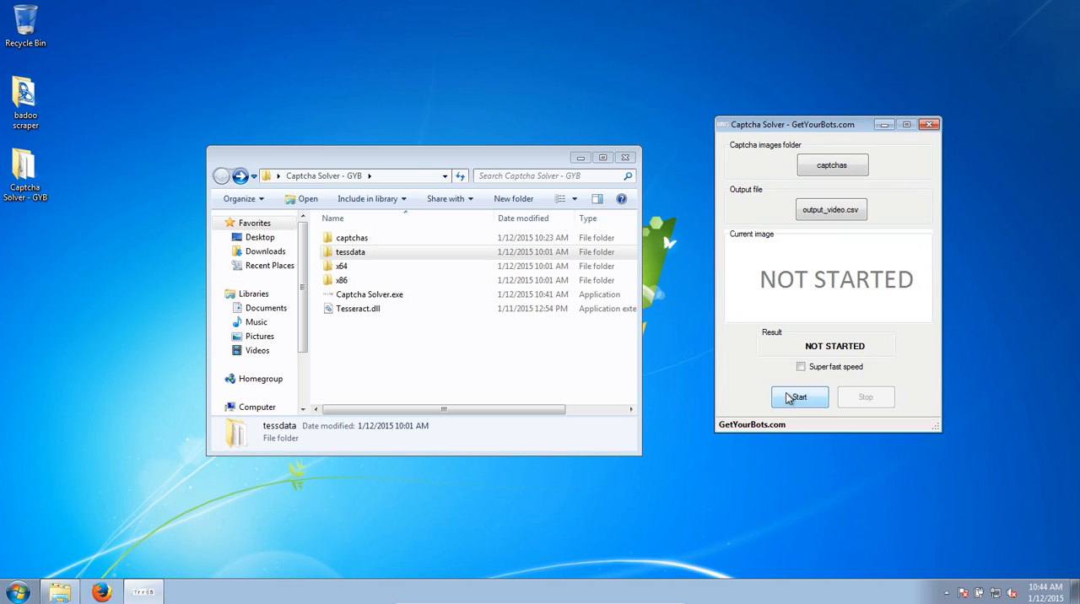
{"action": "left_click", "coordinate": [799, 396]}
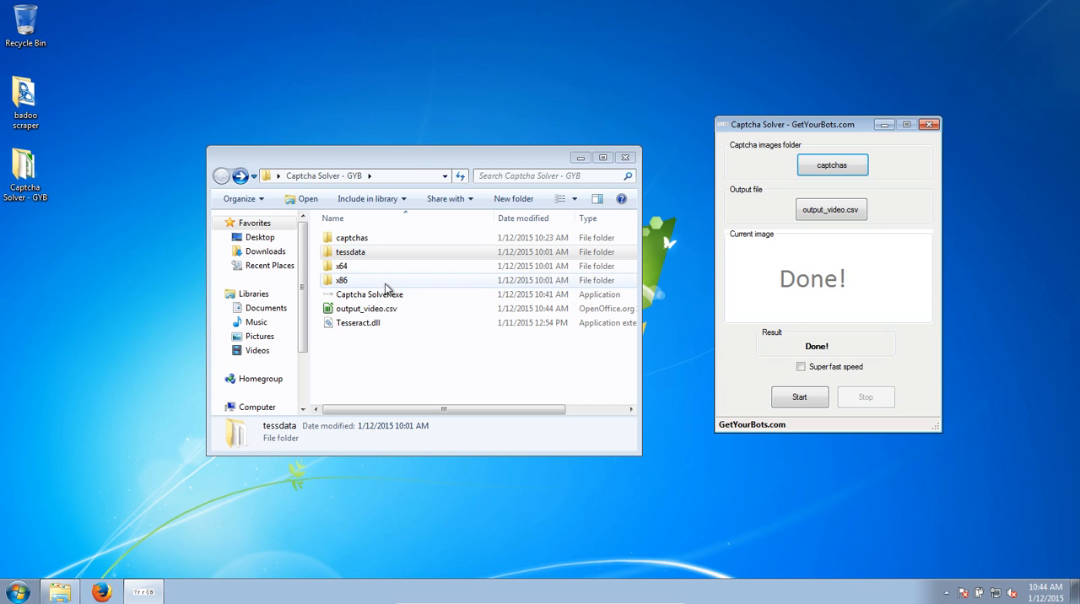
{"action": "left_click", "coordinate": [366, 308]}
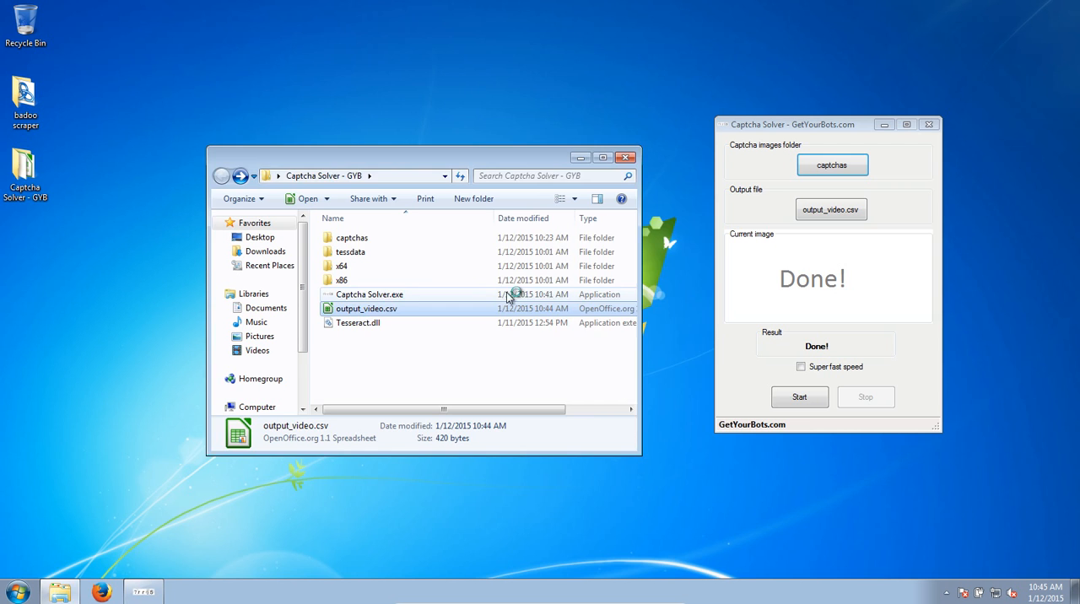
Open output_video.csv in Calc, preview sda.png, check XZ.png's text, and close Explorer
{"action": "double_click", "coordinate": [366, 308]}
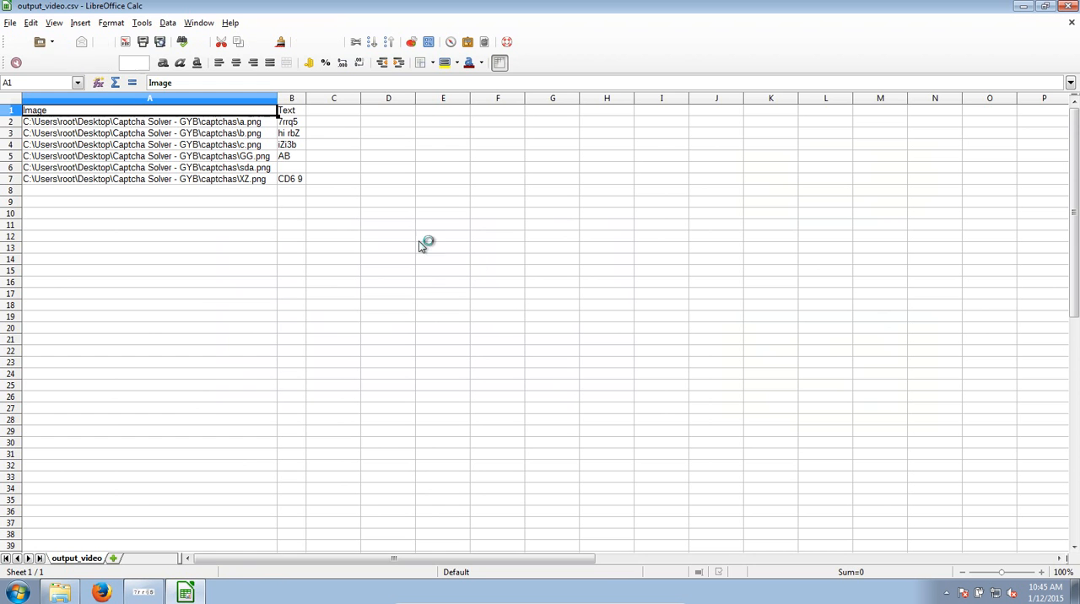
{"action": "left_click", "coordinate": [149, 167]}
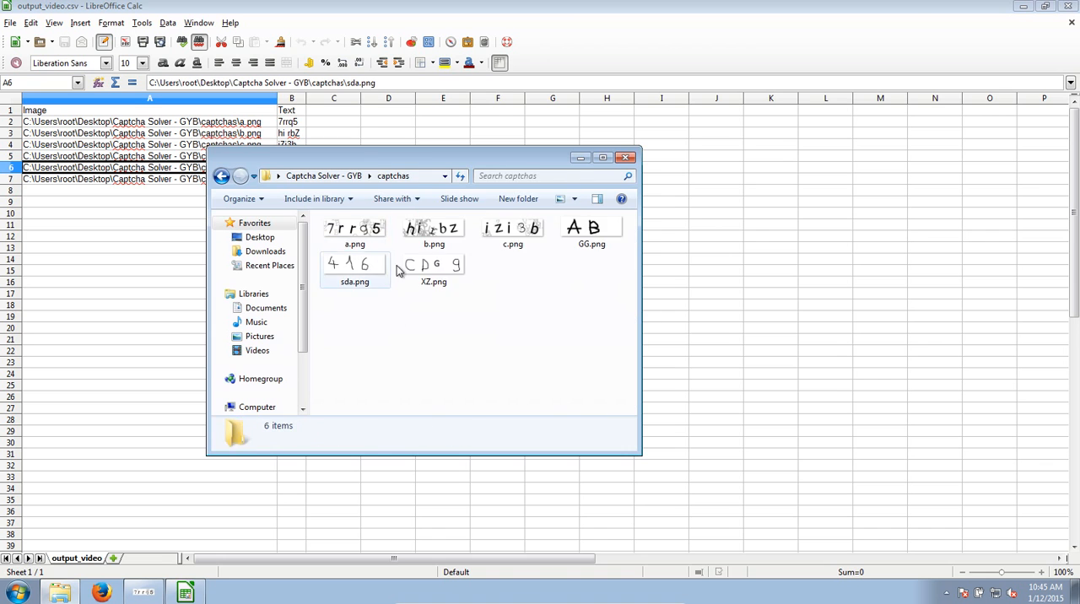
{"action": "double_click", "coordinate": [355, 263]}
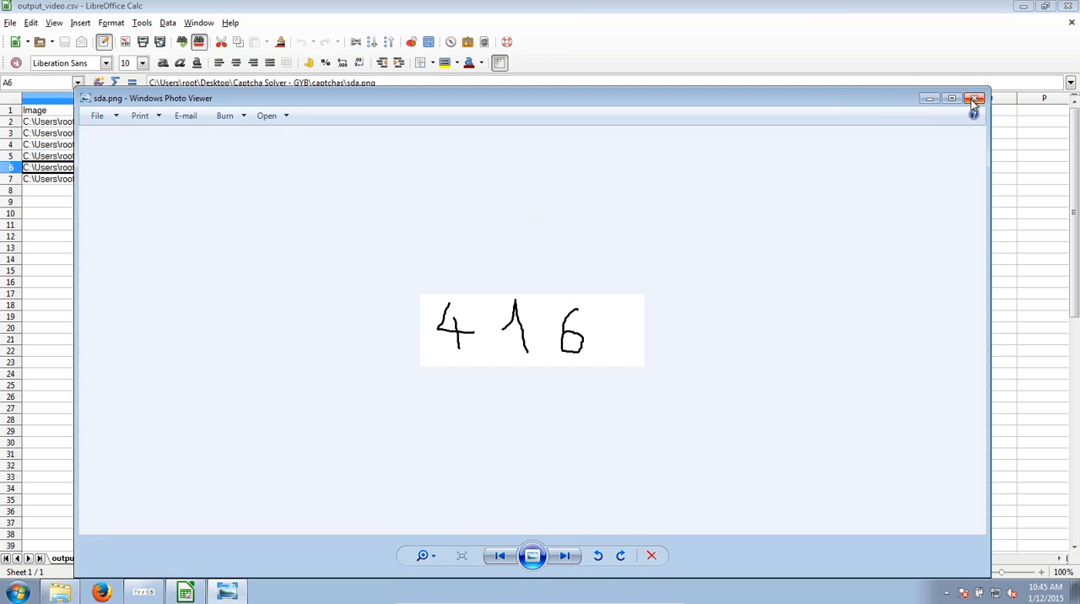
{"action": "left_click", "coordinate": [973, 98]}
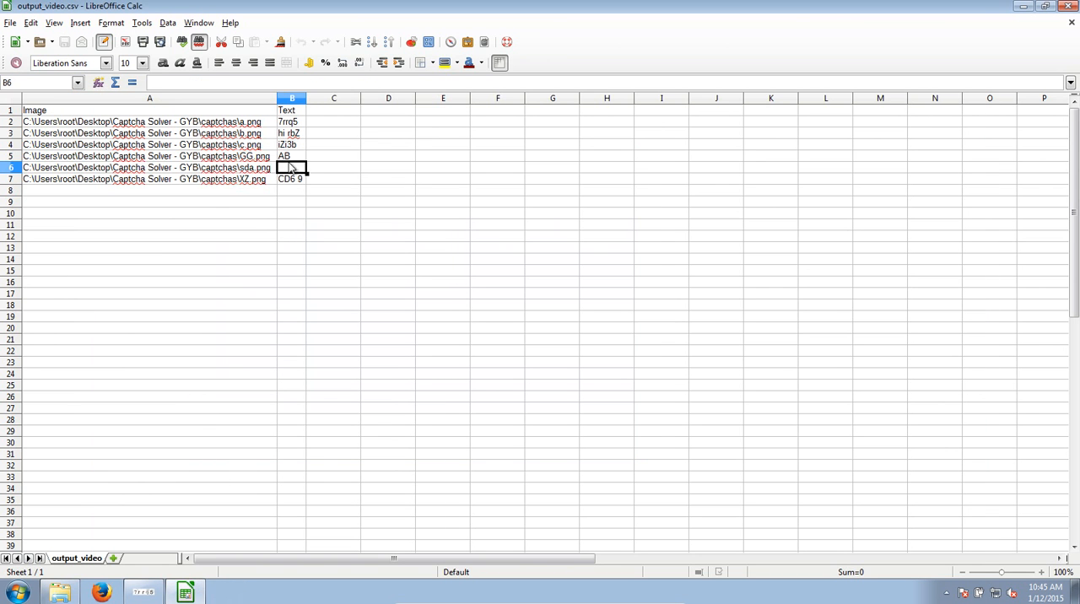
{"action": "left_click", "coordinate": [291, 178]}
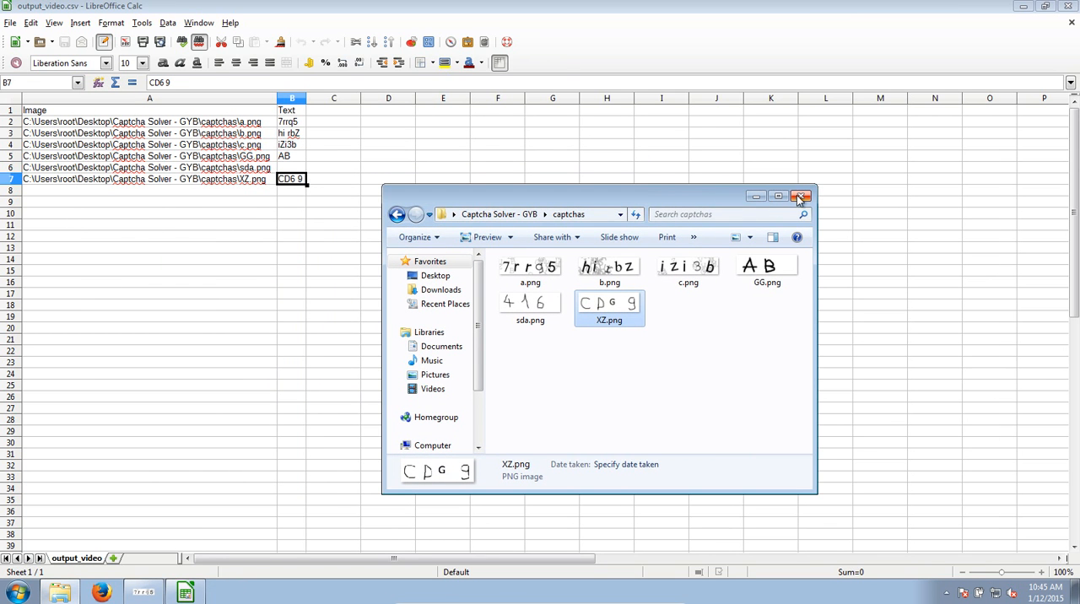
{"action": "left_click", "coordinate": [802, 196]}
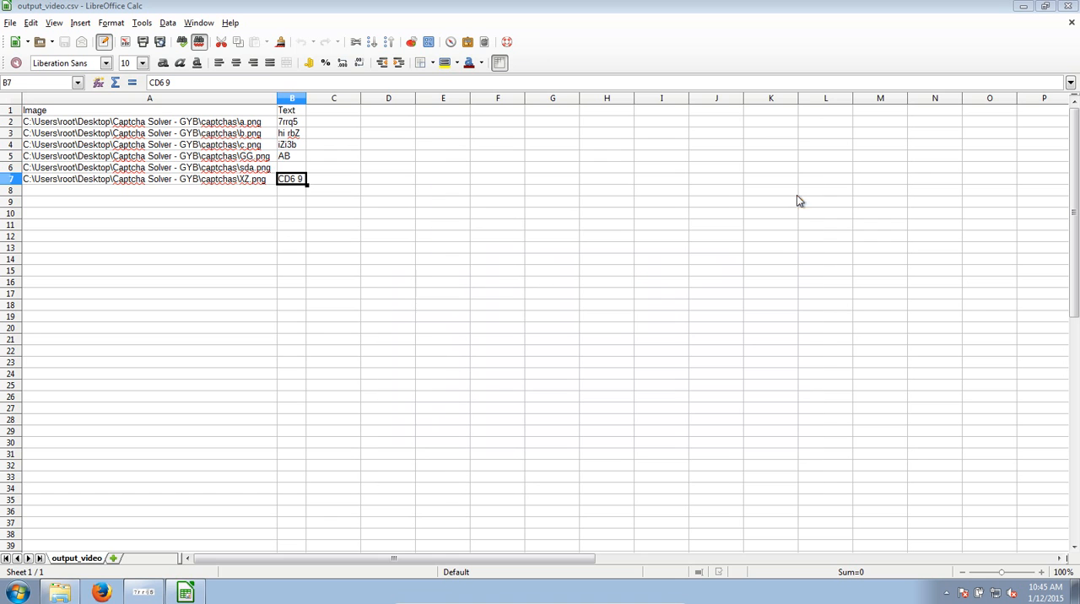
{"action": "left_click", "coordinate": [15, 591]}
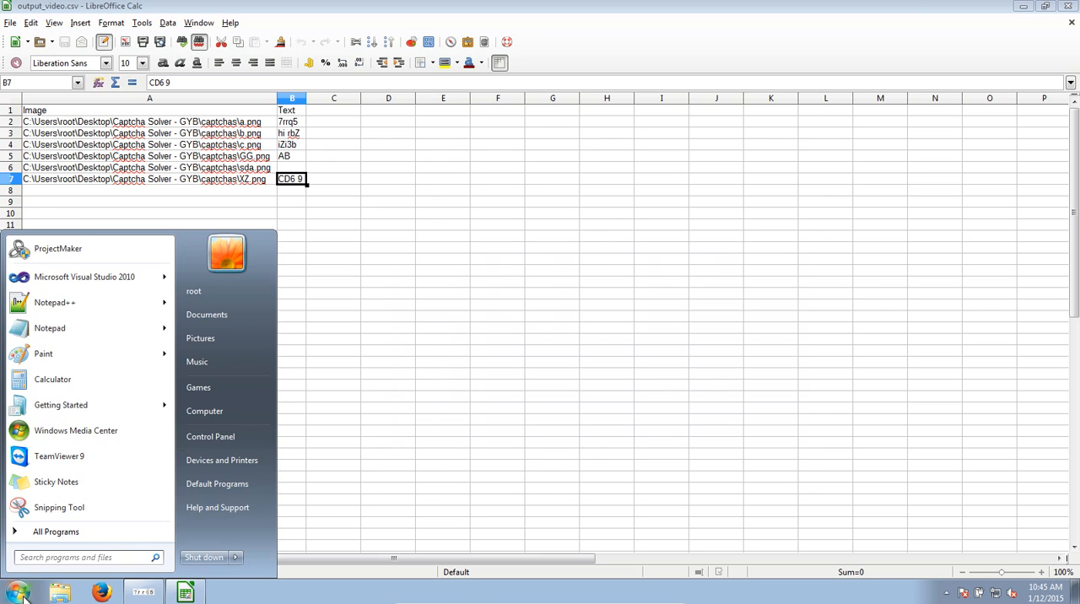
Launch Paint and write 'this is some text' as a text image
{"action": "left_click", "coordinate": [43, 353]}
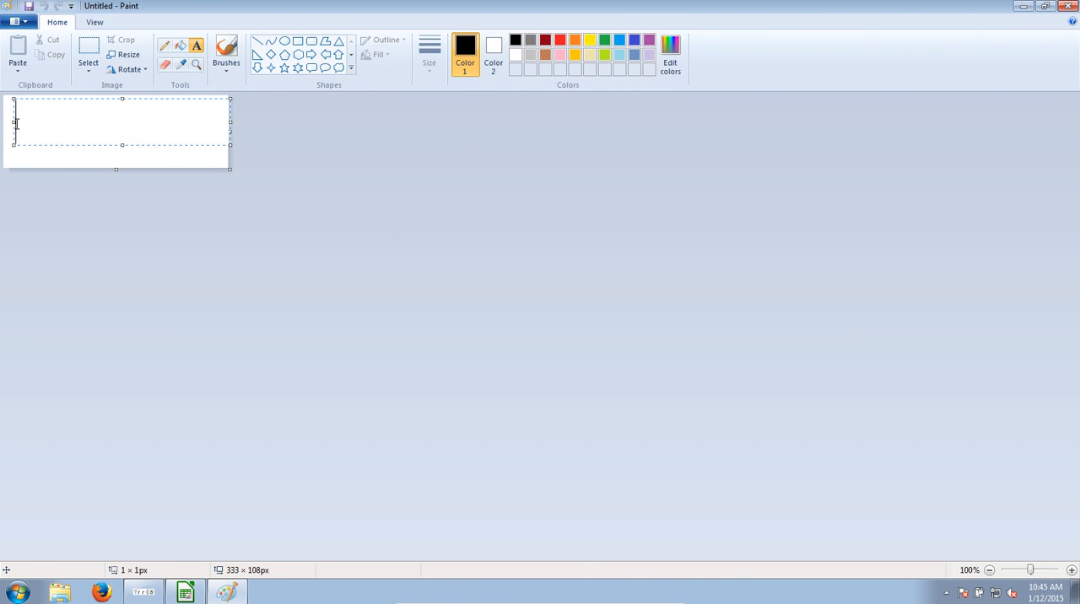
{"action": "type", "text": "this is s"}
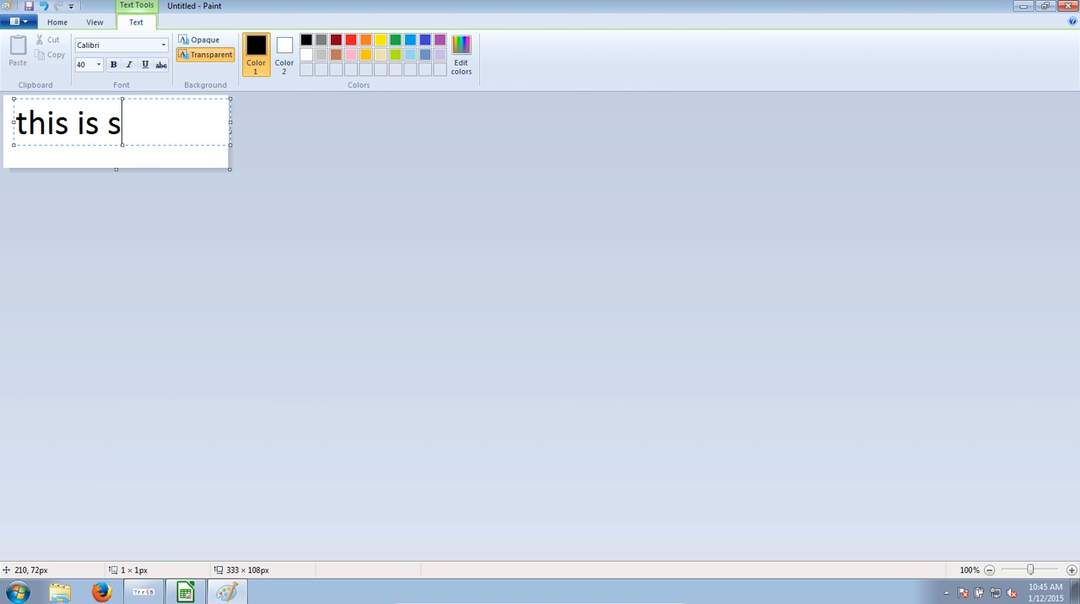
{"action": "type", "text": "ome tex"}
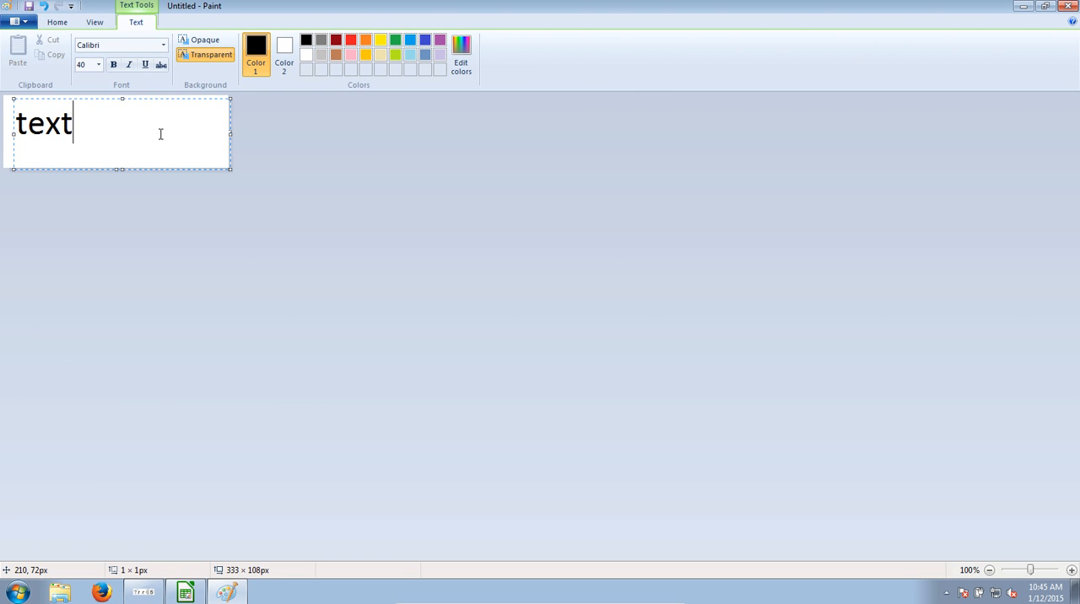
{"action": "type", "text": "this is some text"}
{"action": "type", "text": "AADSA"}
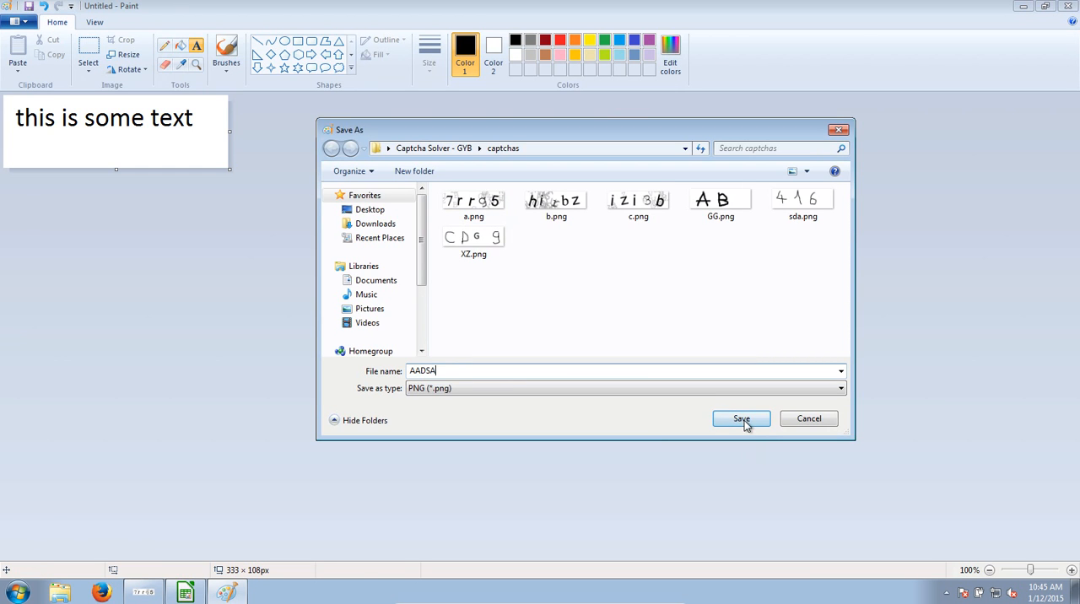
Save AADSA.png, restart the solver, and dismiss the 'Cannot write to outputfile' error
{"action": "left_click", "coordinate": [741, 419]}
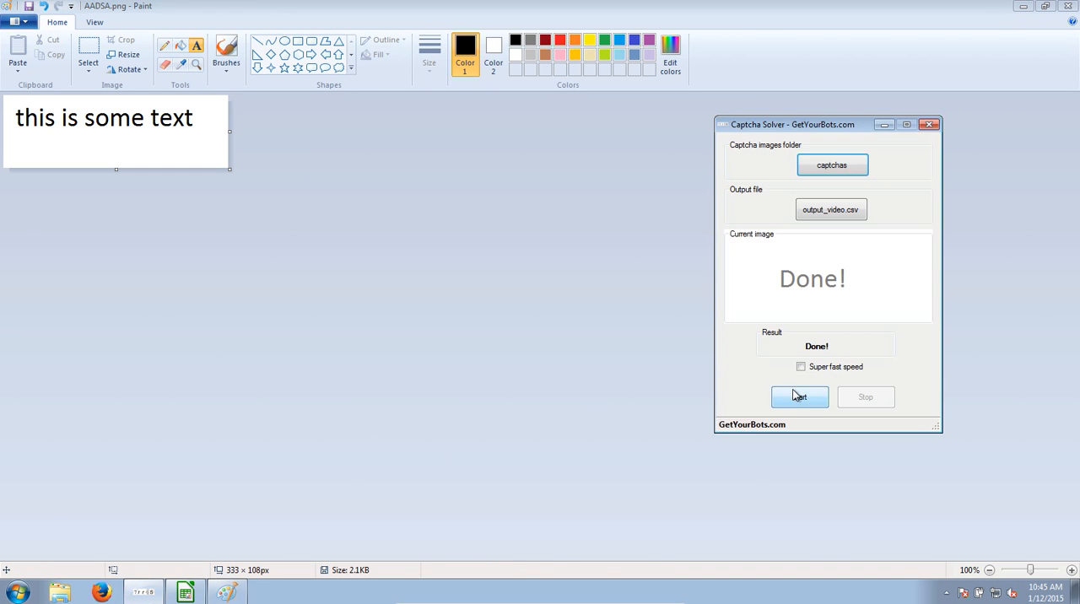
{"action": "left_click", "coordinate": [799, 396]}
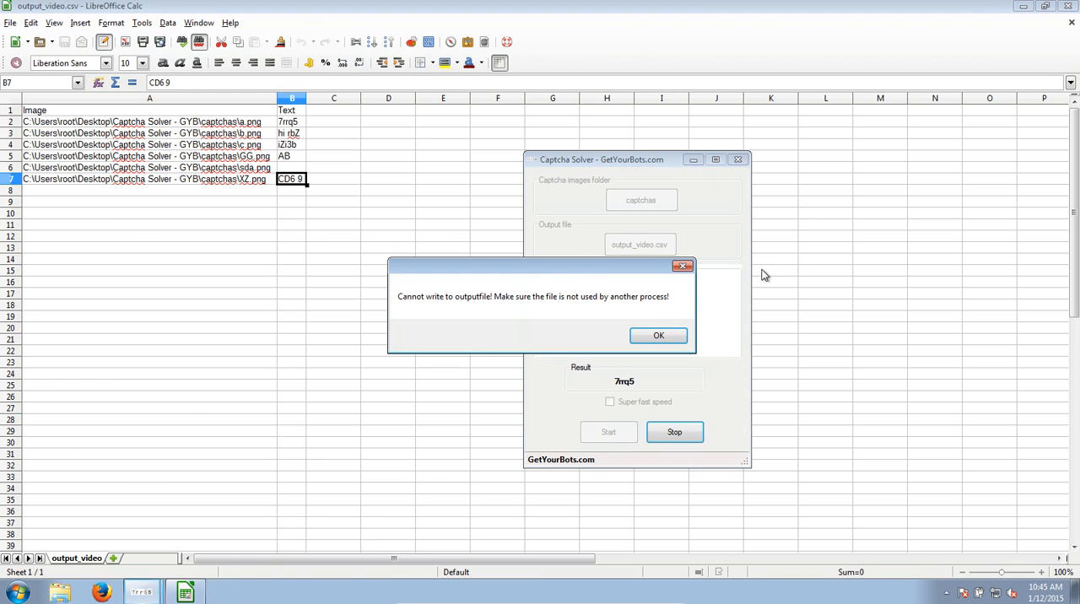
{"action": "left_click", "coordinate": [659, 335]}
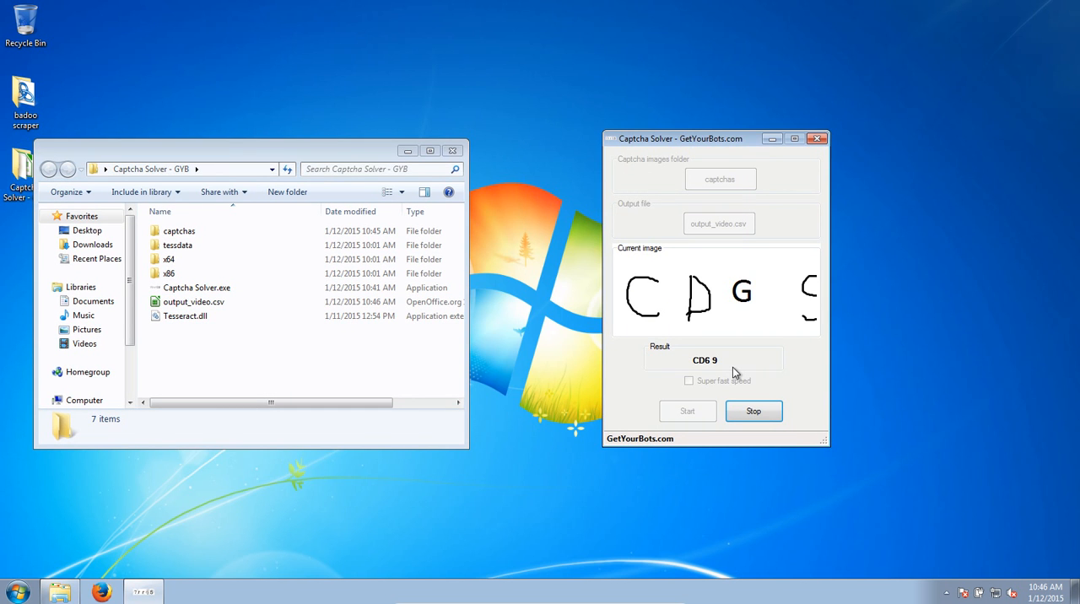
Rerun the solver, open output_video.csv, and dismiss both file-in-use warnings
{"action": "left_click", "coordinate": [687, 411]}
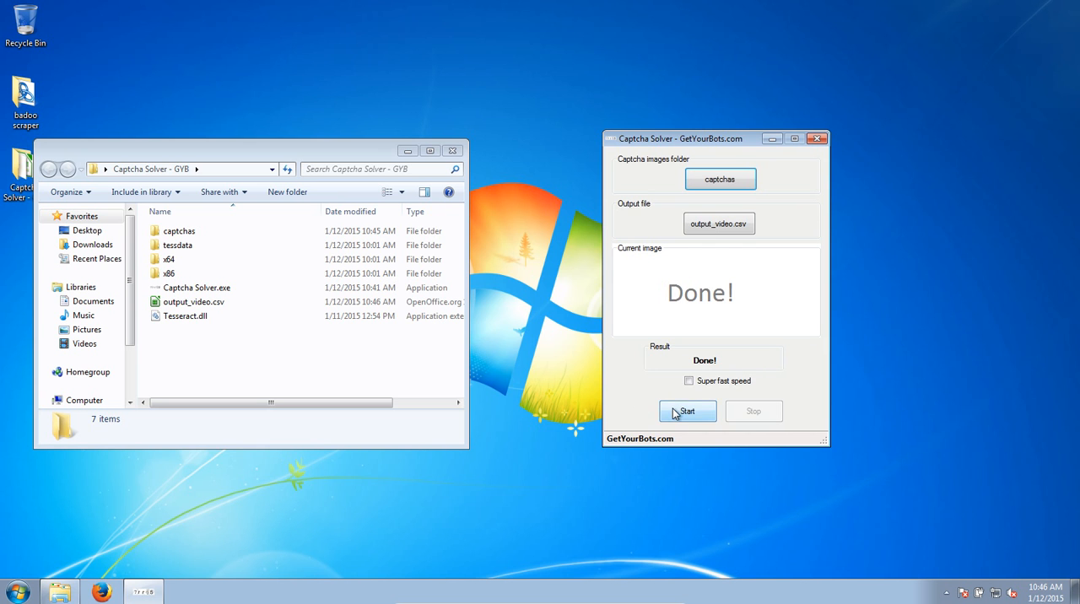
{"action": "left_click", "coordinate": [687, 411]}
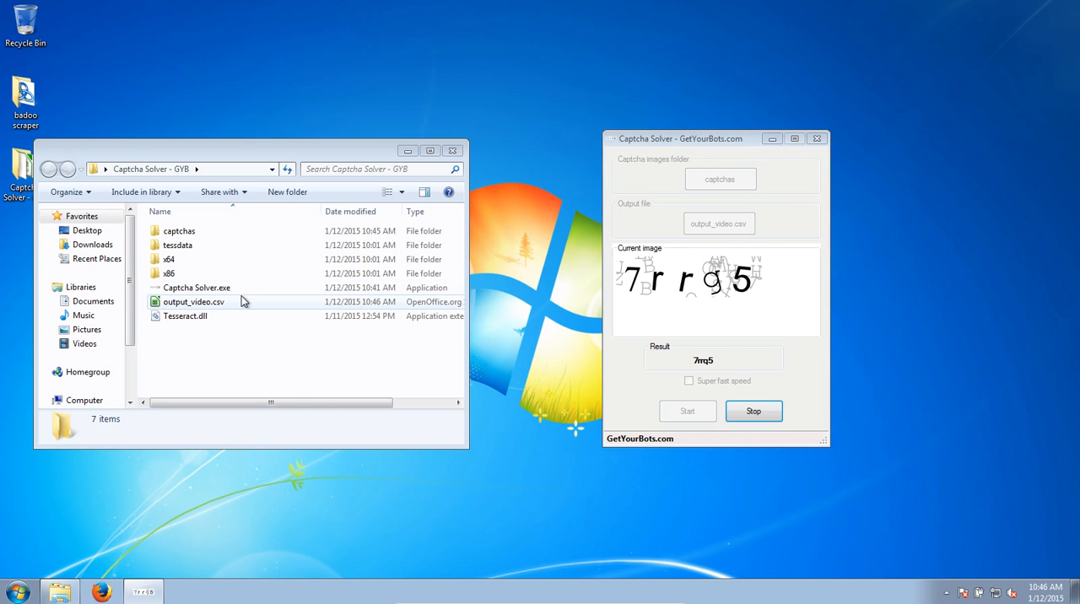
{"action": "double_click", "coordinate": [193, 301]}
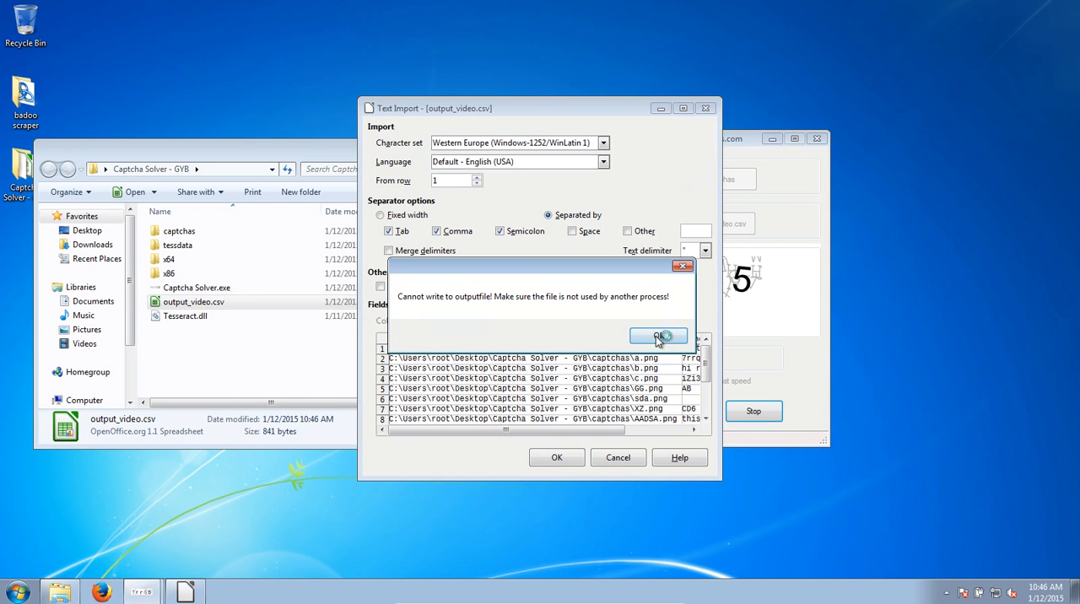
{"action": "left_click", "coordinate": [659, 335]}
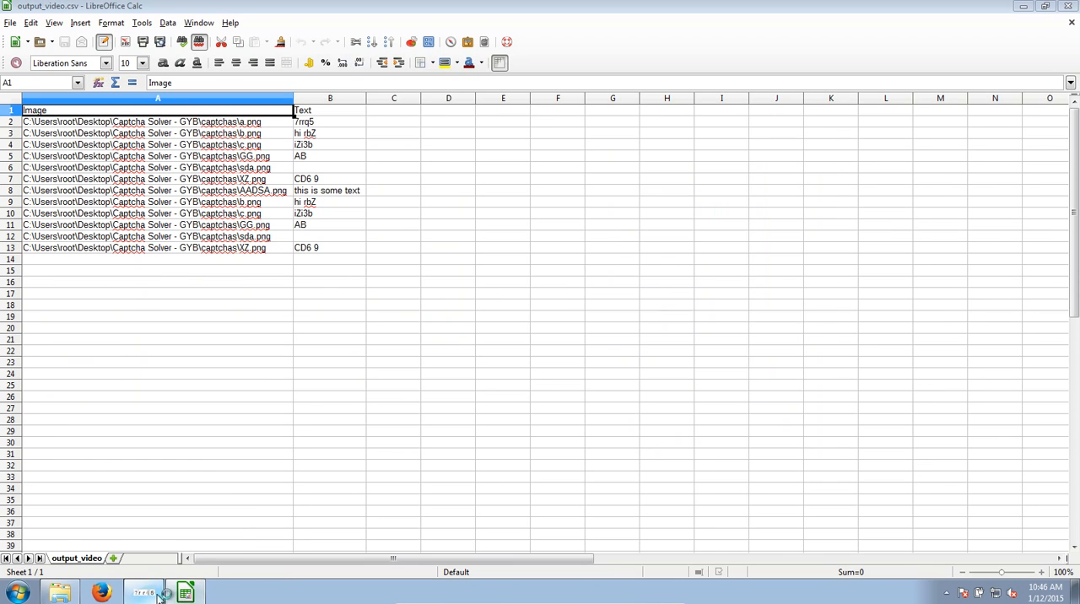
{"action": "left_click", "coordinate": [143, 590]}
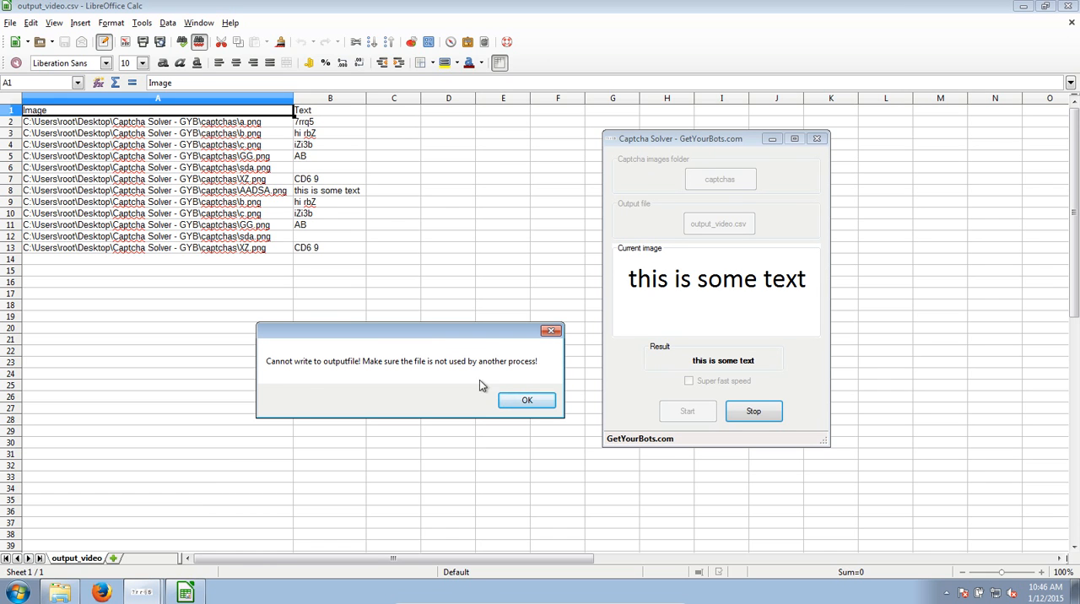
{"action": "mouse_move", "coordinate": [437, 207]}
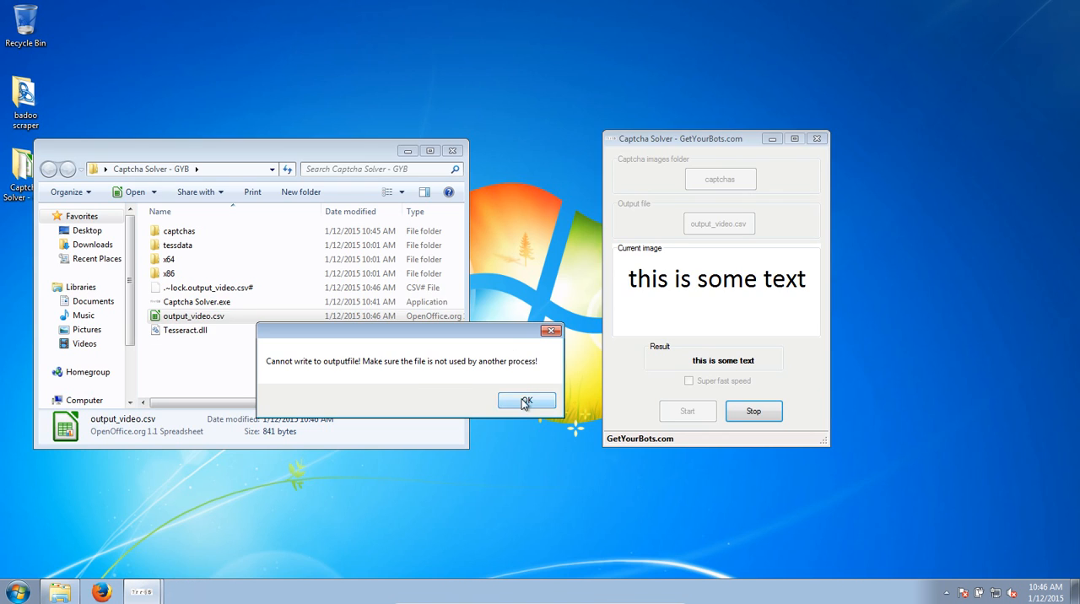
{"action": "left_click", "coordinate": [526, 400]}
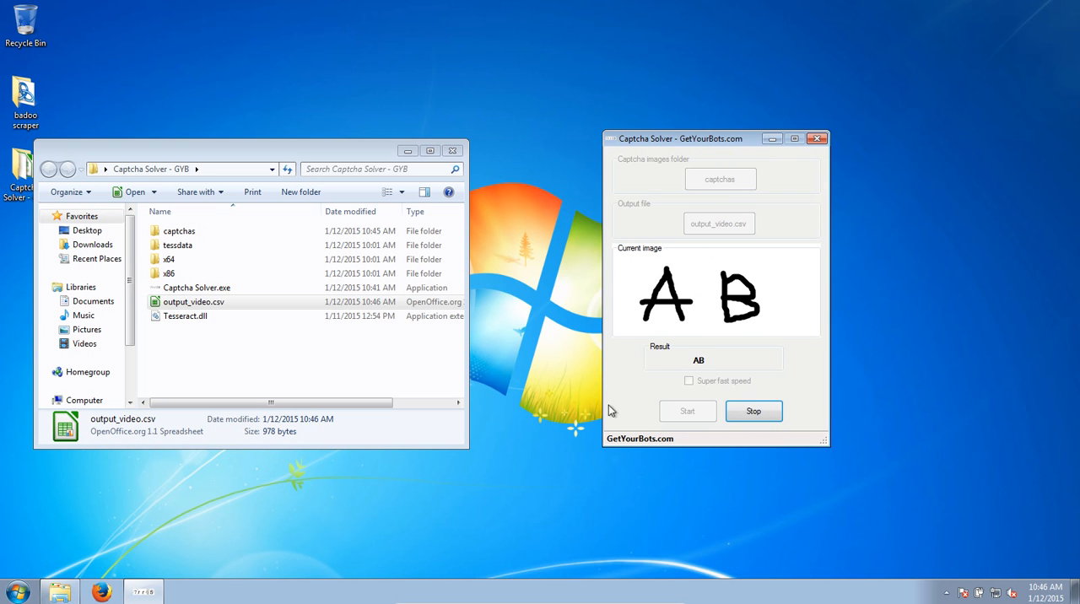
Permanently delete the old output_video.csv and bring up actions on the regenerated CSV
{"action": "right_click", "coordinate": [194, 301]}
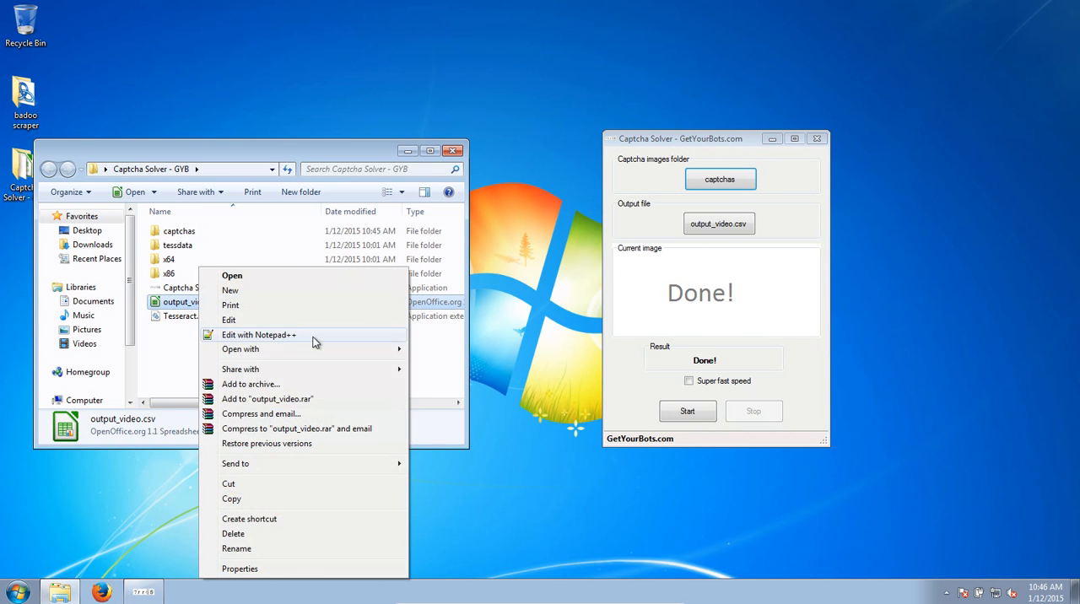
{"action": "left_click", "coordinate": [233, 533]}
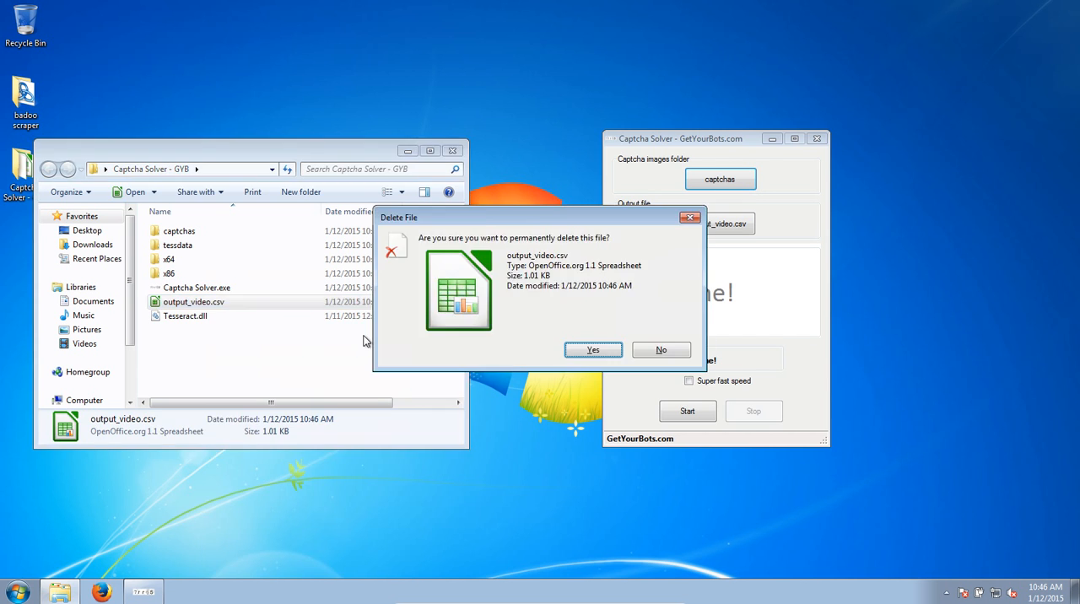
{"action": "left_click", "coordinate": [593, 349]}
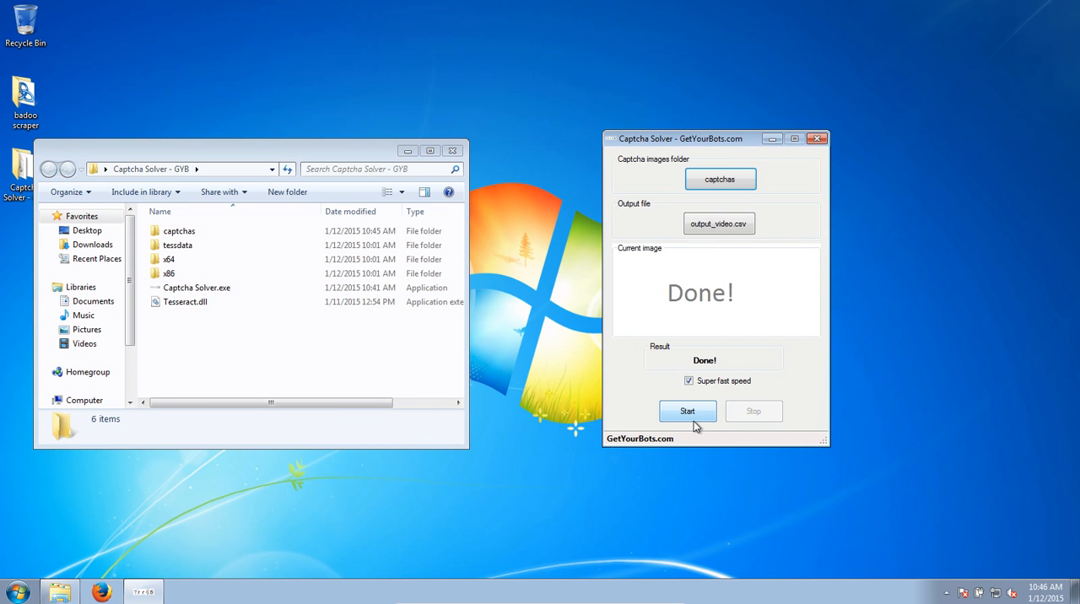
{"action": "right_click", "coordinate": [193, 301]}
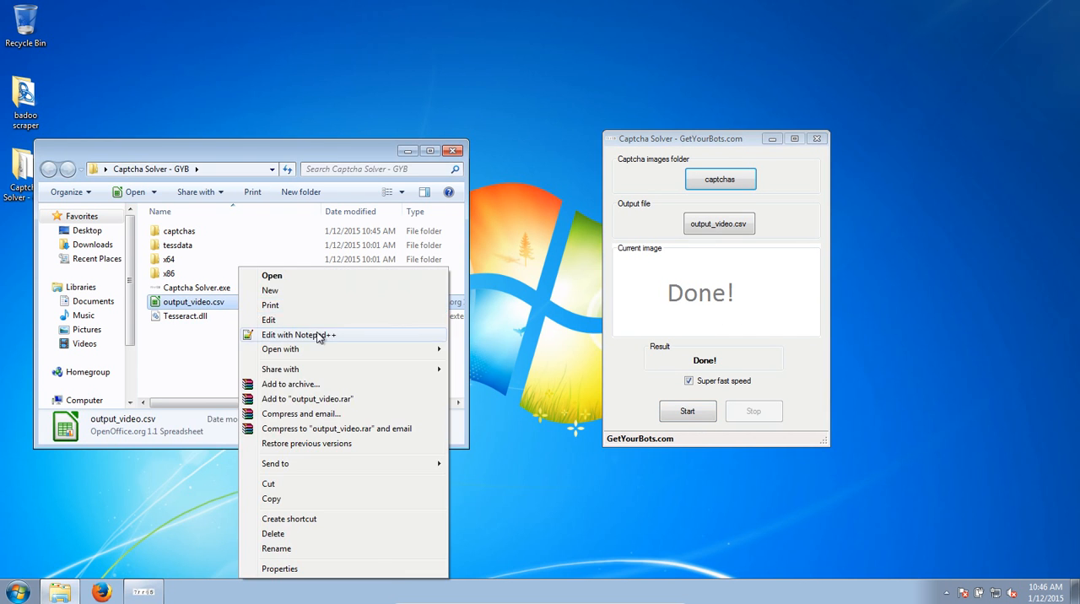
{"action": "left_click", "coordinate": [298, 335]}
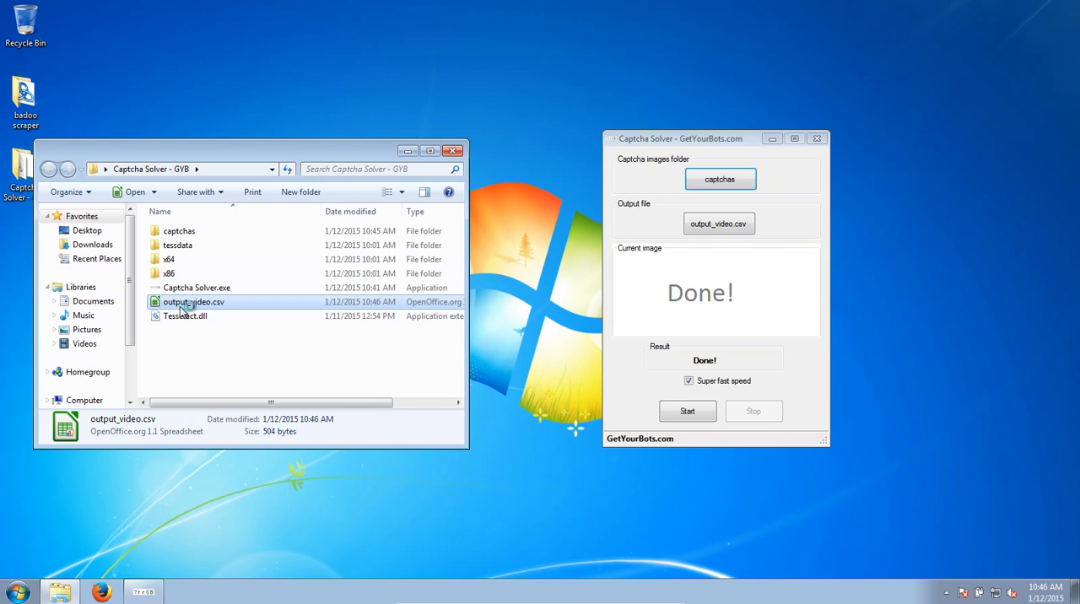
Check AADSA.png's entry in the new CSV, preview AADSA.png, and close Explorer
{"action": "double_click", "coordinate": [193, 302]}
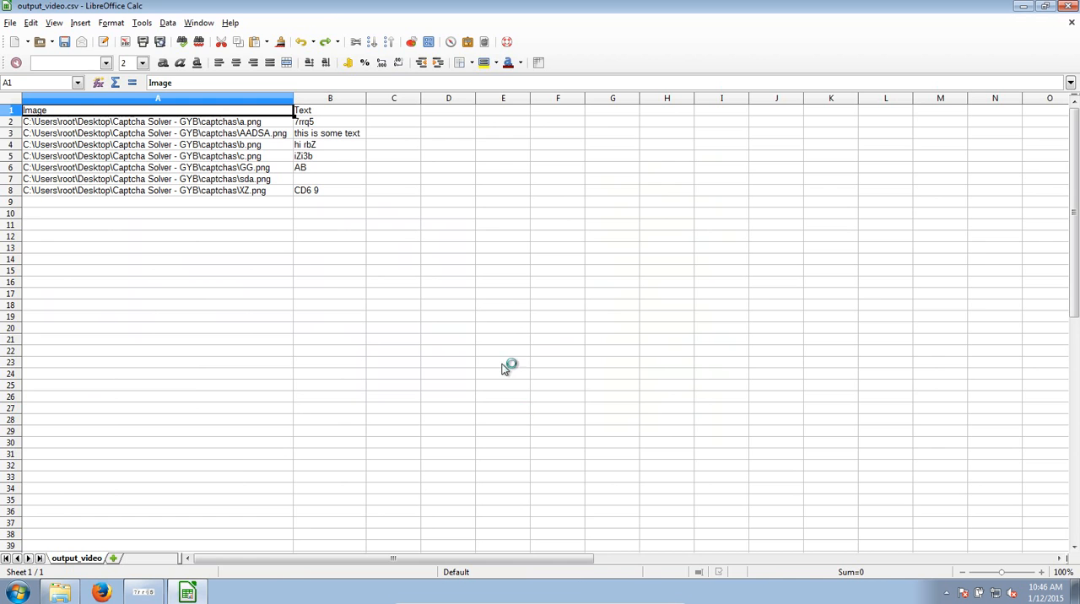
{"action": "left_click", "coordinate": [157, 132]}
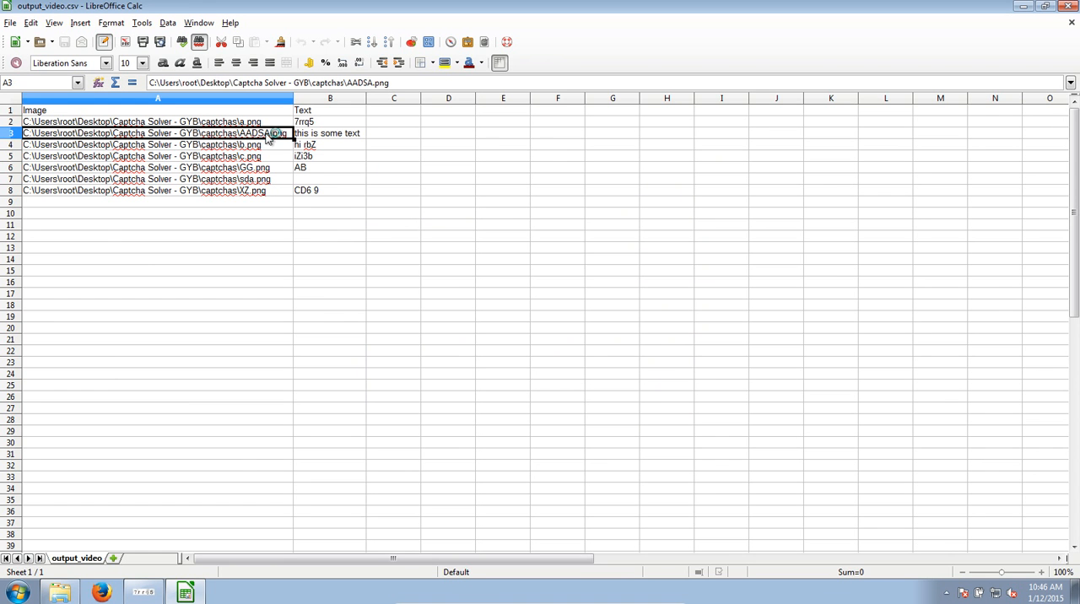
{"action": "left_click", "coordinate": [329, 133]}
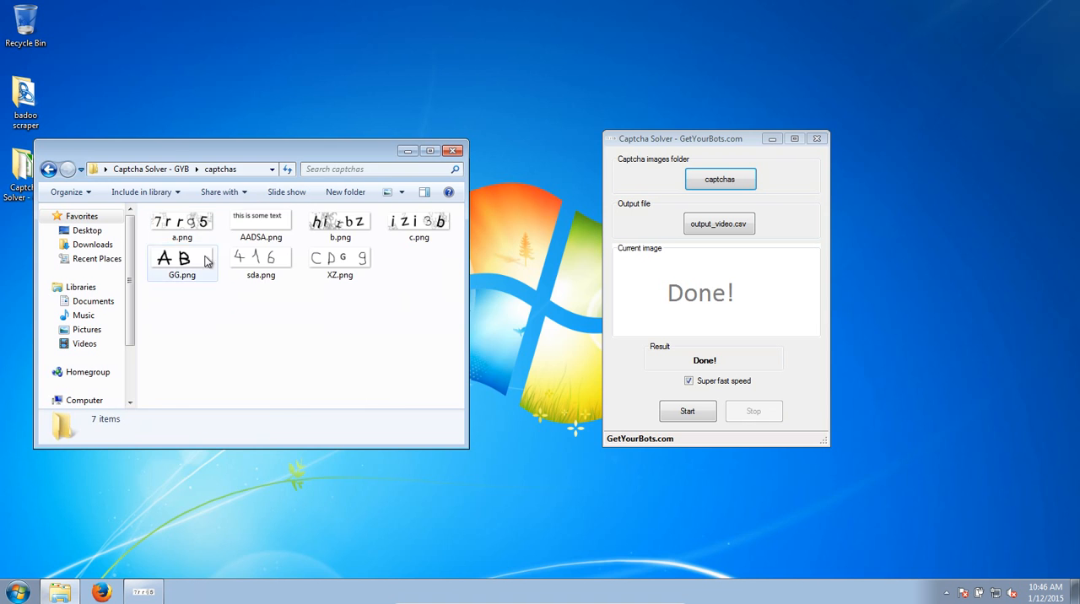
{"action": "double_click", "coordinate": [260, 221]}
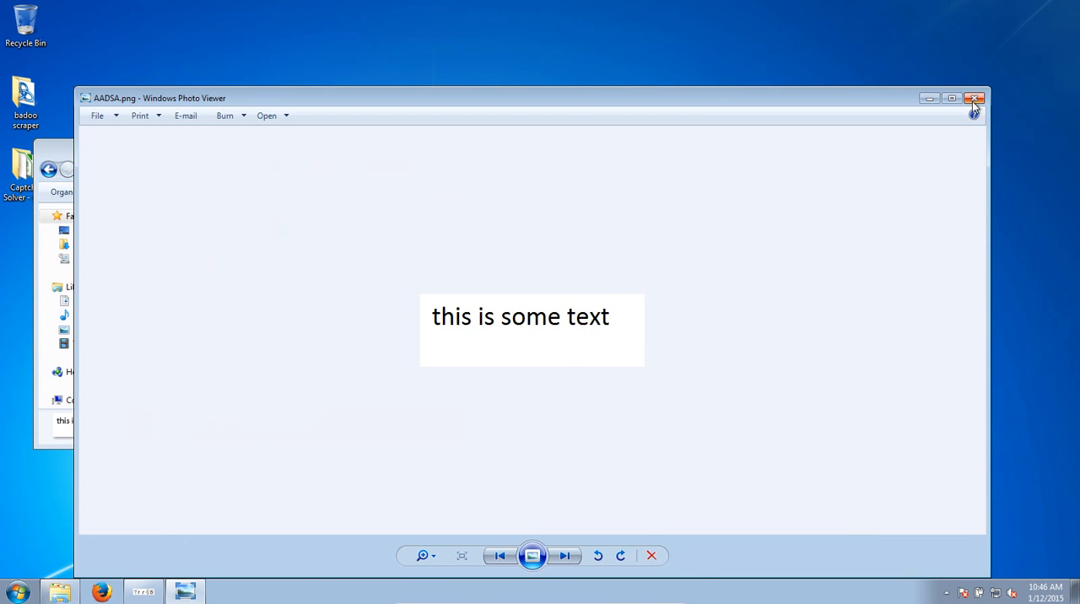
{"action": "left_click", "coordinate": [974, 98]}
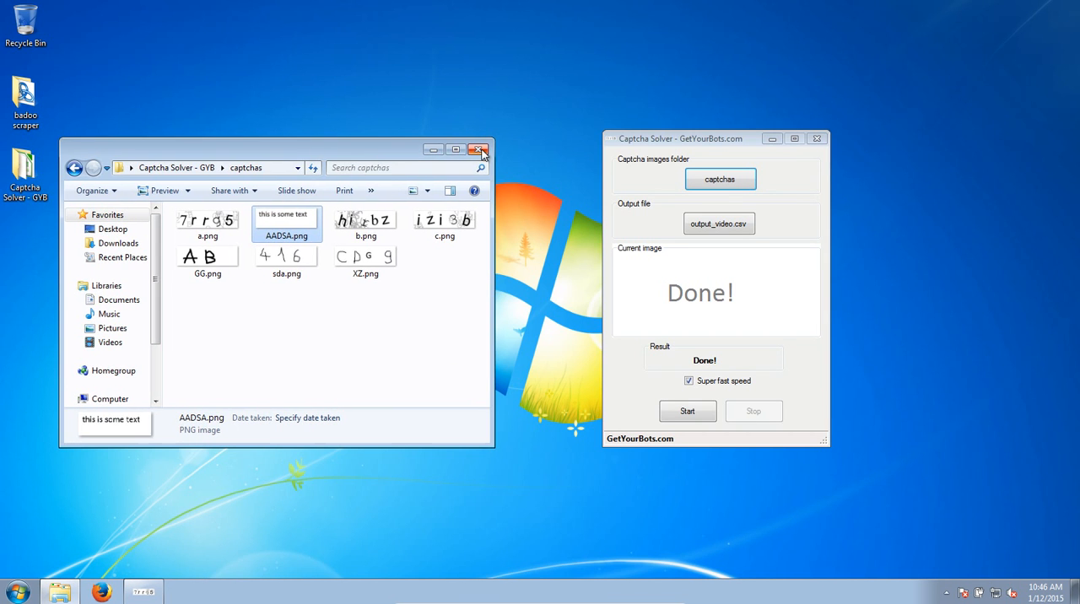
{"action": "left_click", "coordinate": [478, 150]}
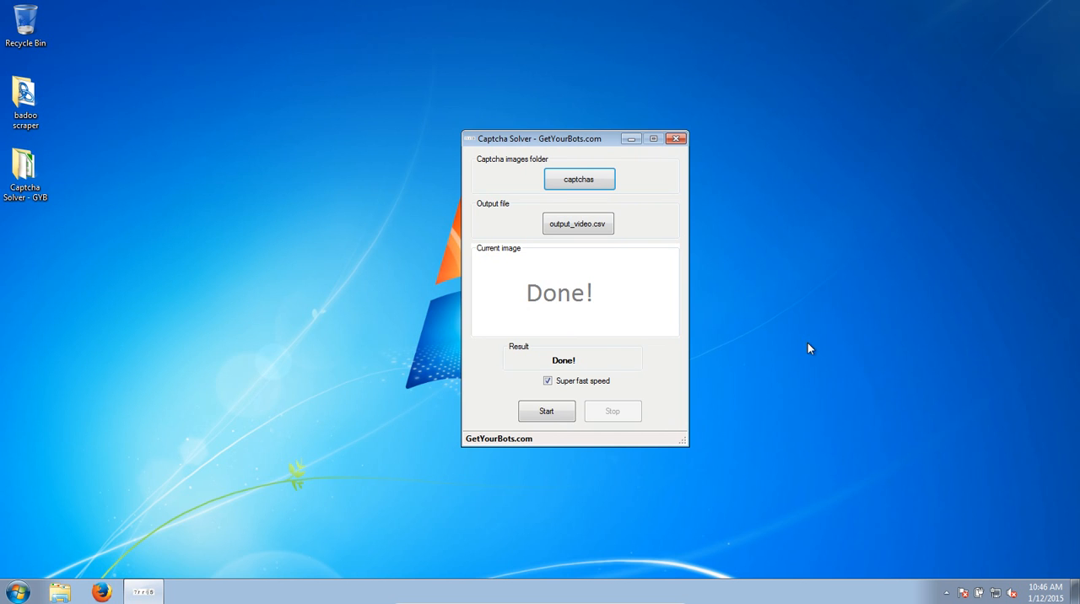
{"action": "mouse_move", "coordinate": [771, 343]}
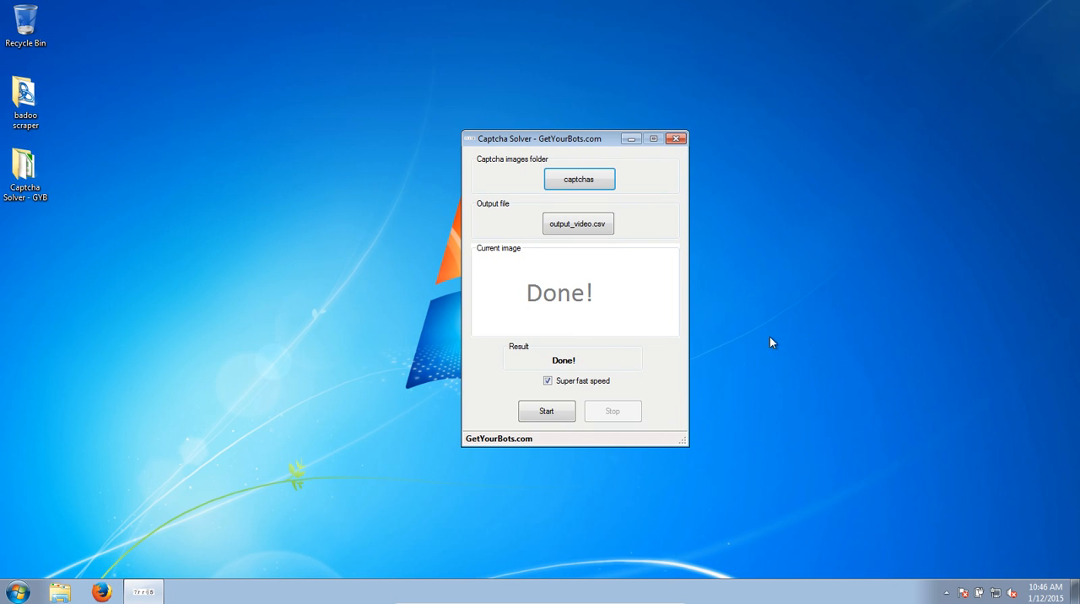